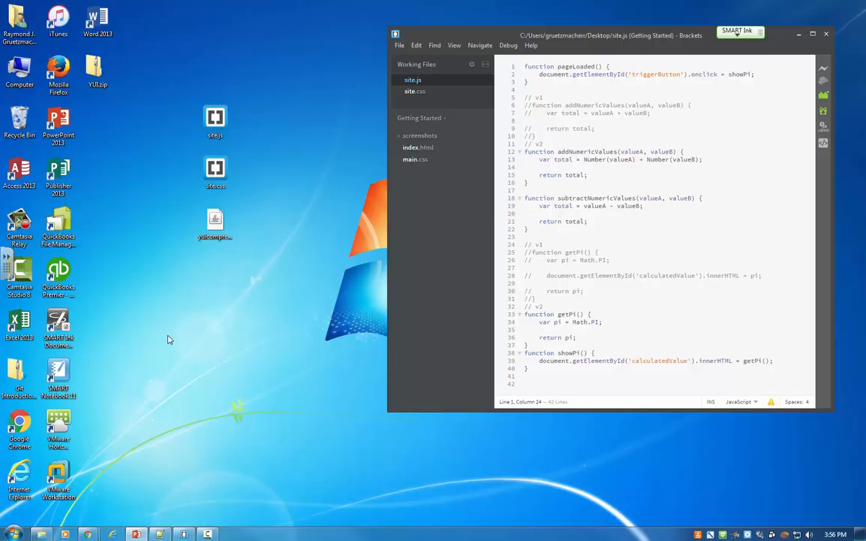
mouse_move(153, 335)
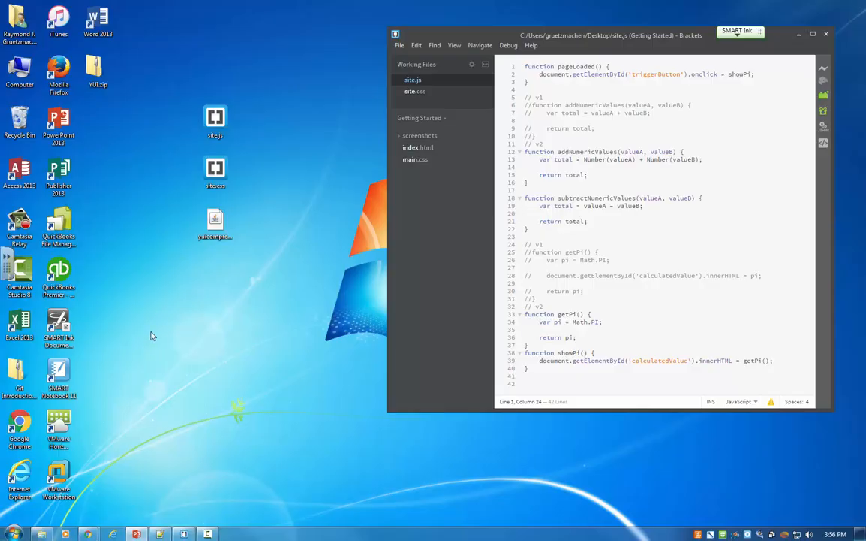
Show site.css in Brackets and inspect the site.js, site.css and compressor jar desktop icons.
click(216, 120)
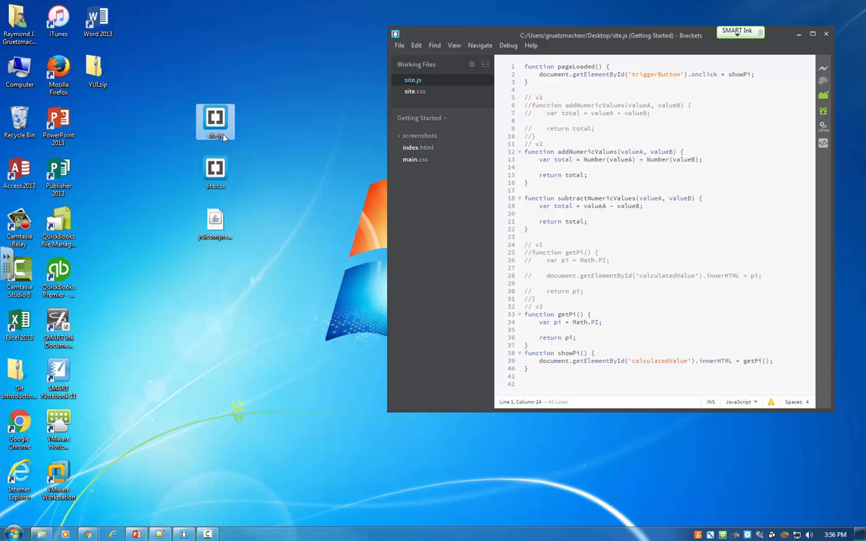
mouse_move(236, 144)
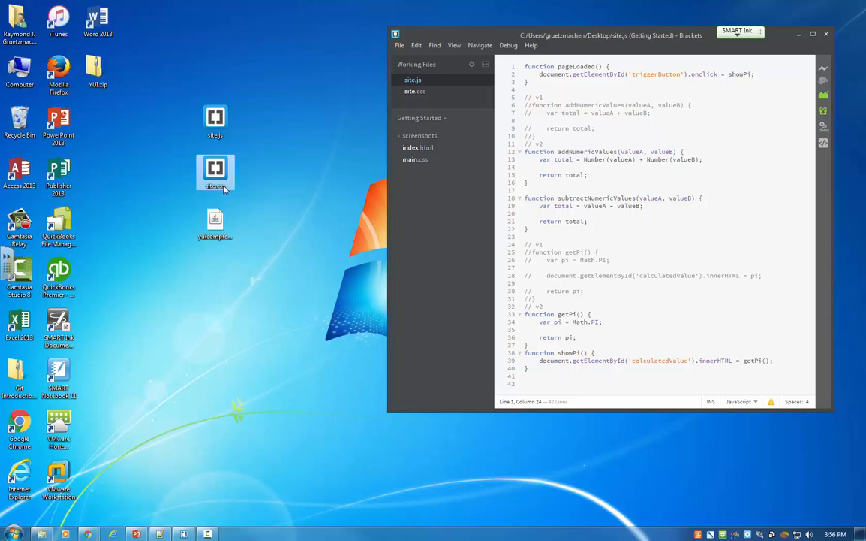
mouse_move(251, 193)
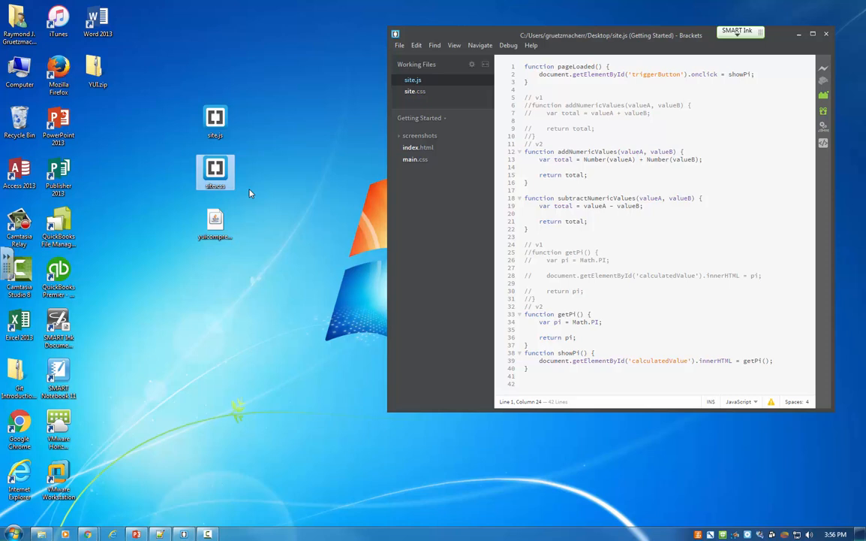
click(215, 225)
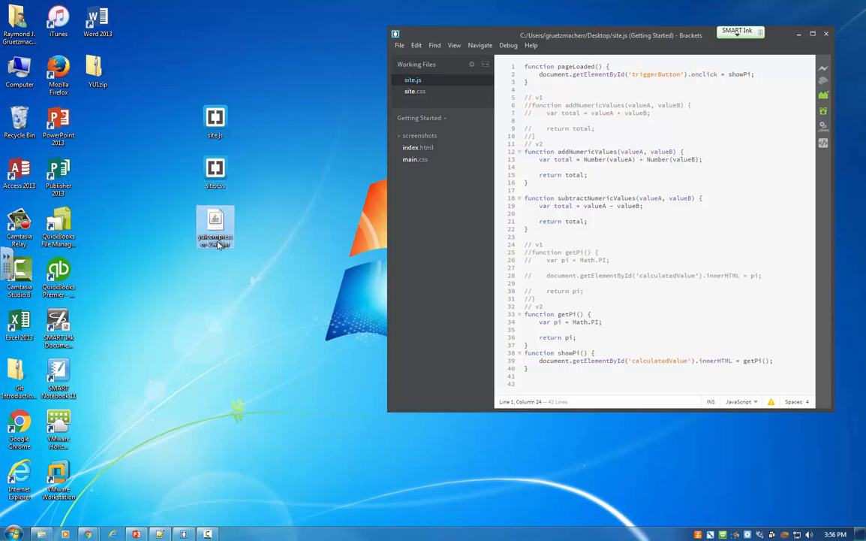
mouse_move(222, 276)
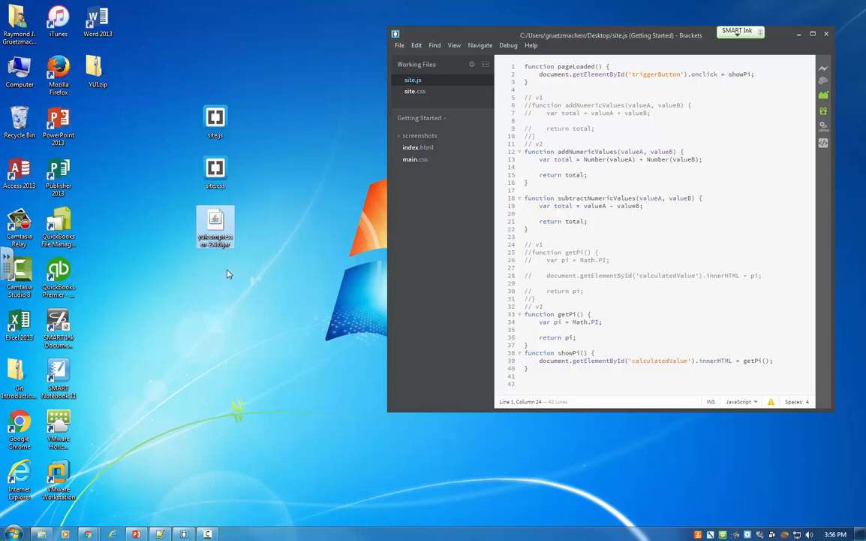
mouse_move(234, 273)
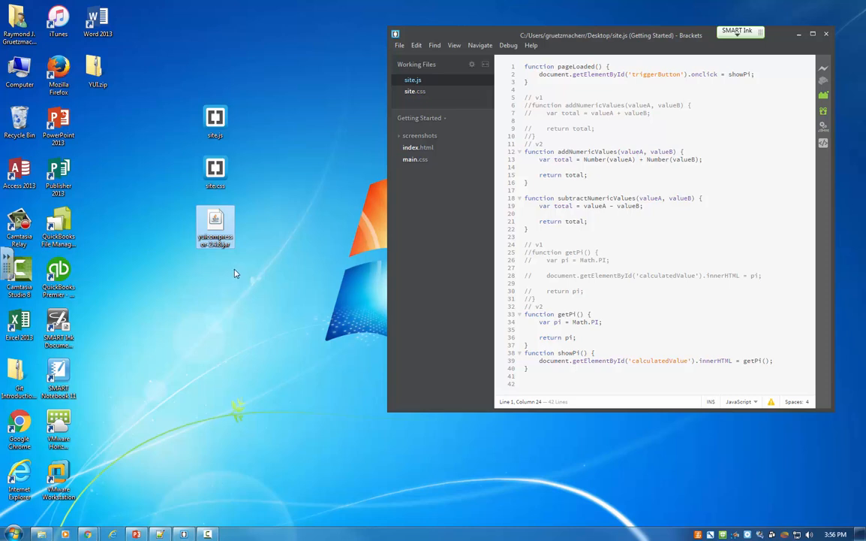
mouse_move(299, 170)
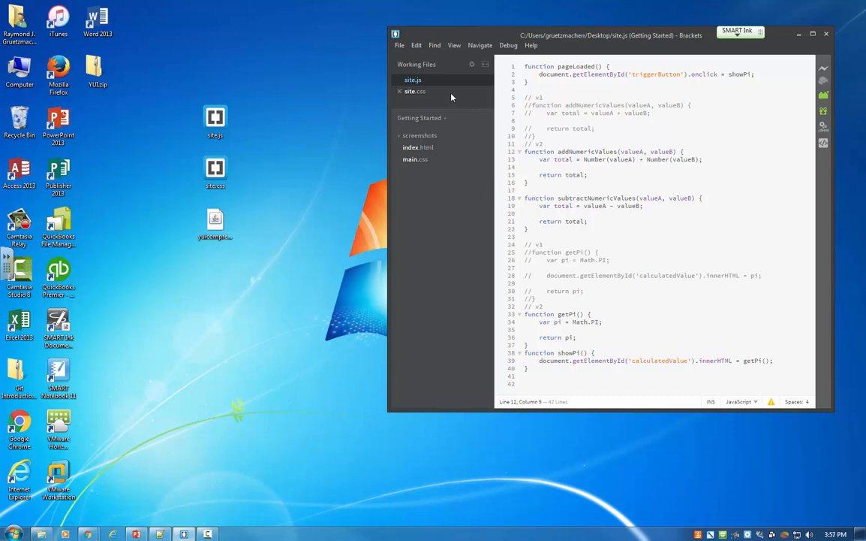
click(415, 90)
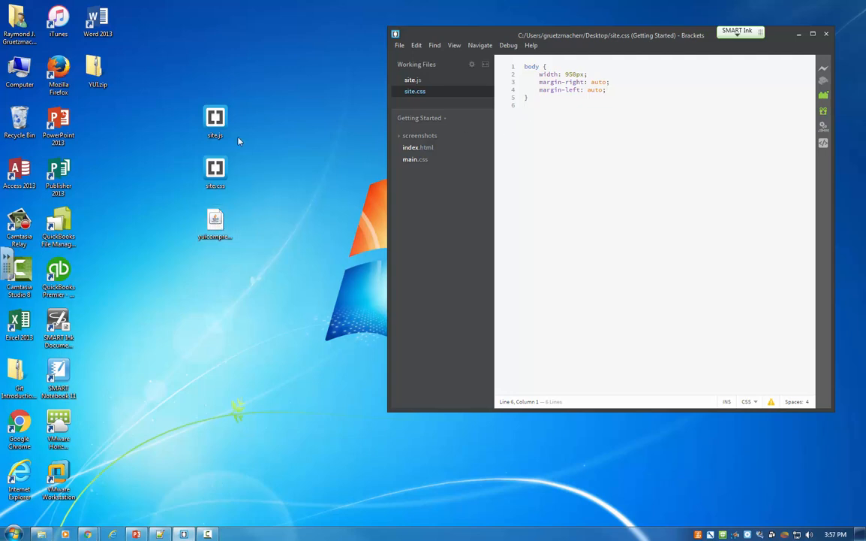
click(215, 120)
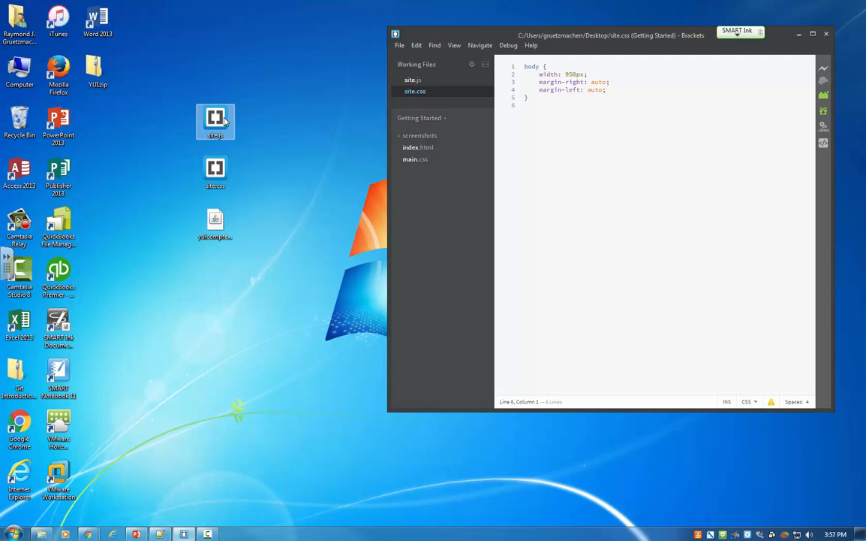
mouse_move(233, 139)
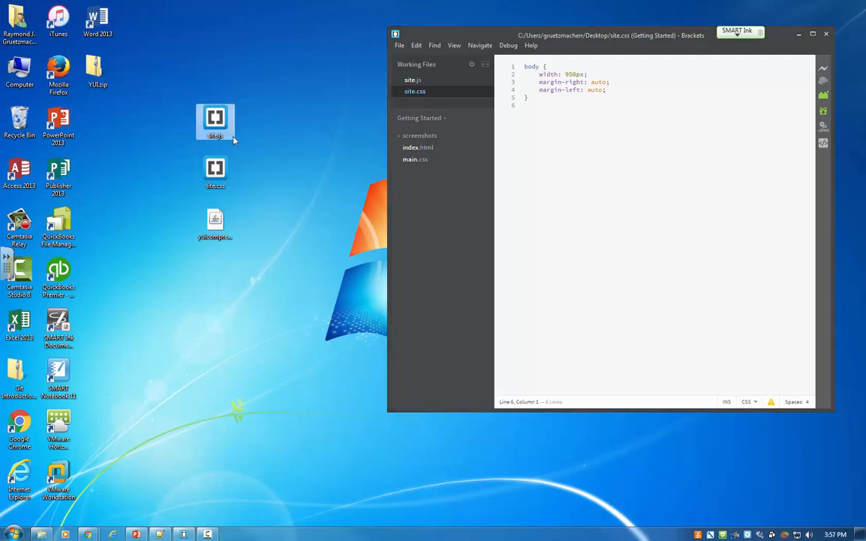
click(216, 172)
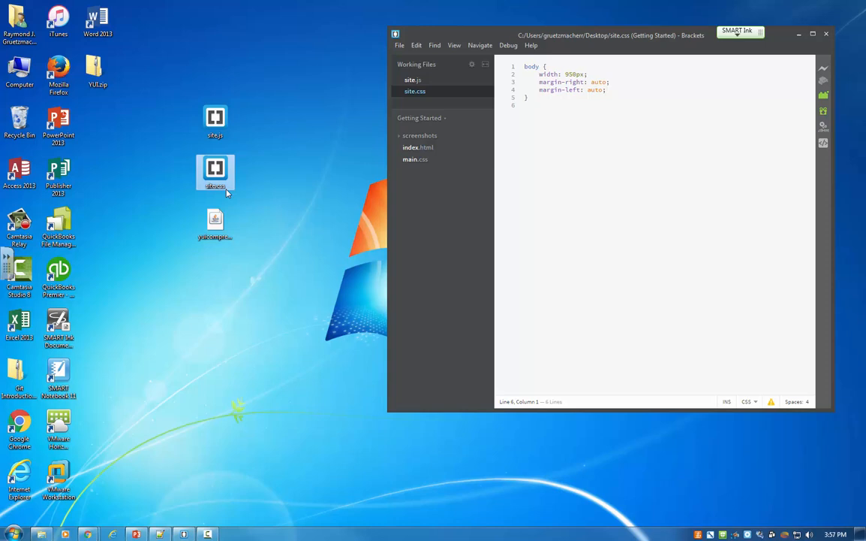
mouse_move(239, 205)
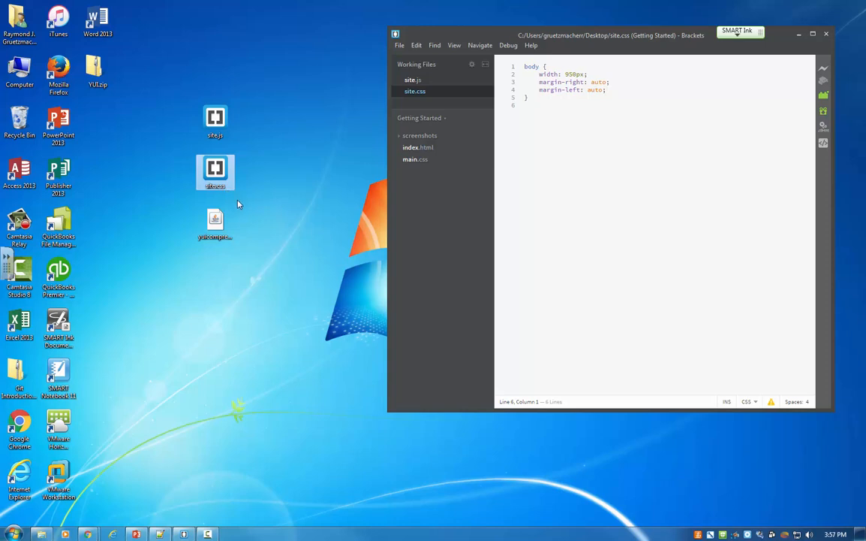
mouse_move(244, 210)
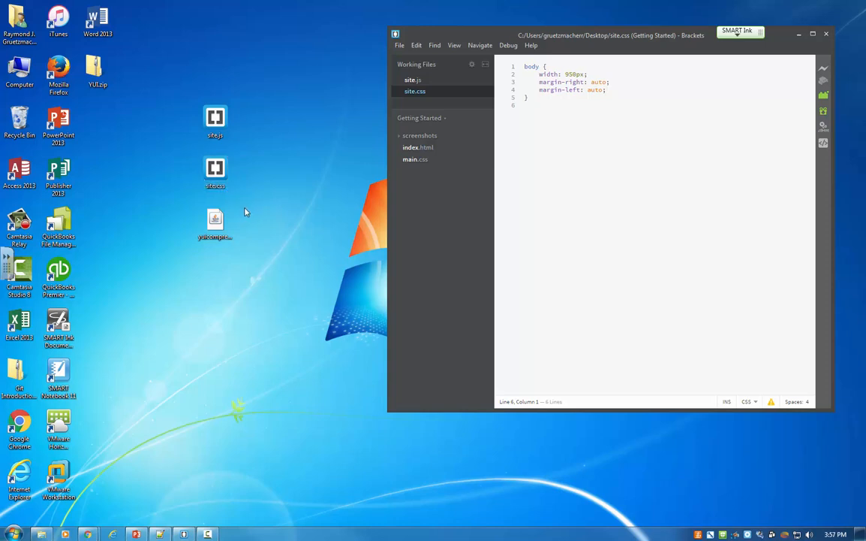
mouse_move(249, 218)
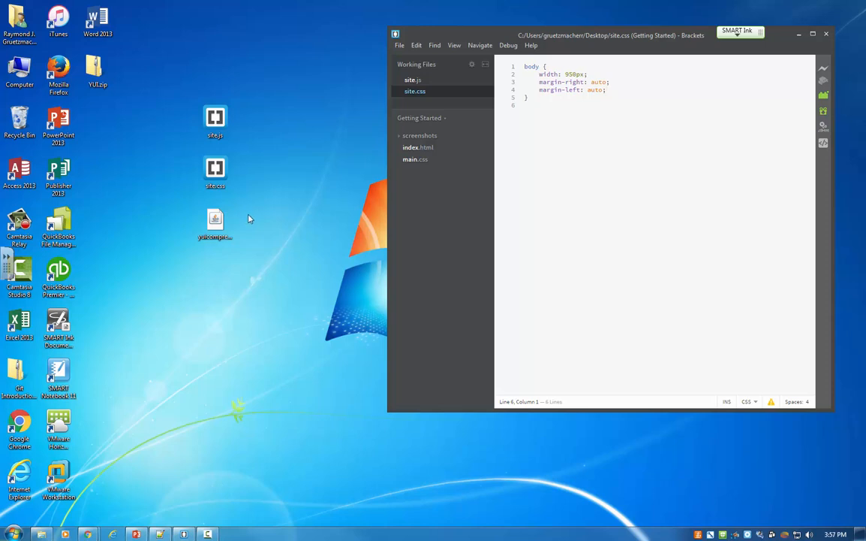
click(216, 169)
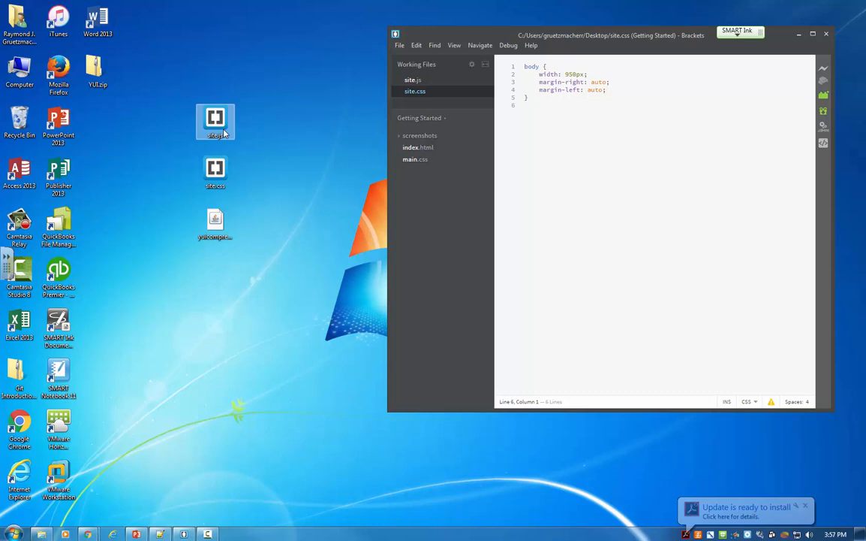
mouse_move(247, 148)
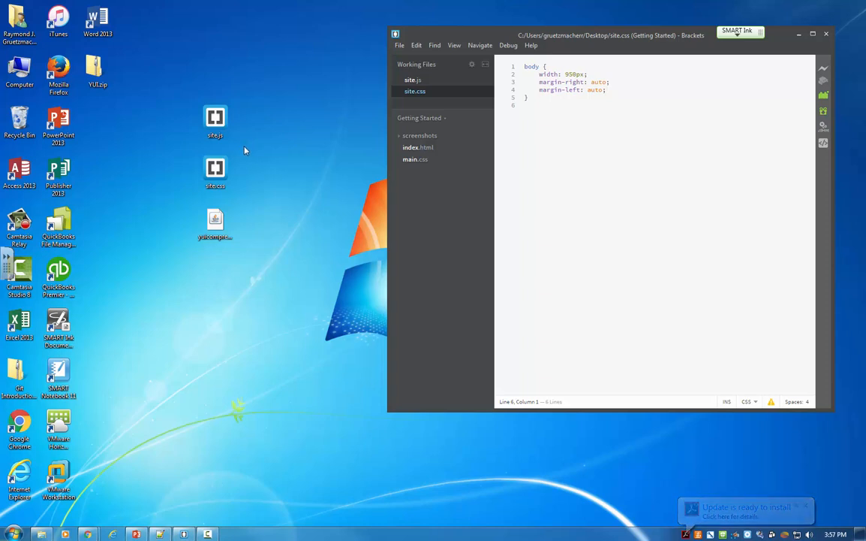
mouse_move(216, 120)
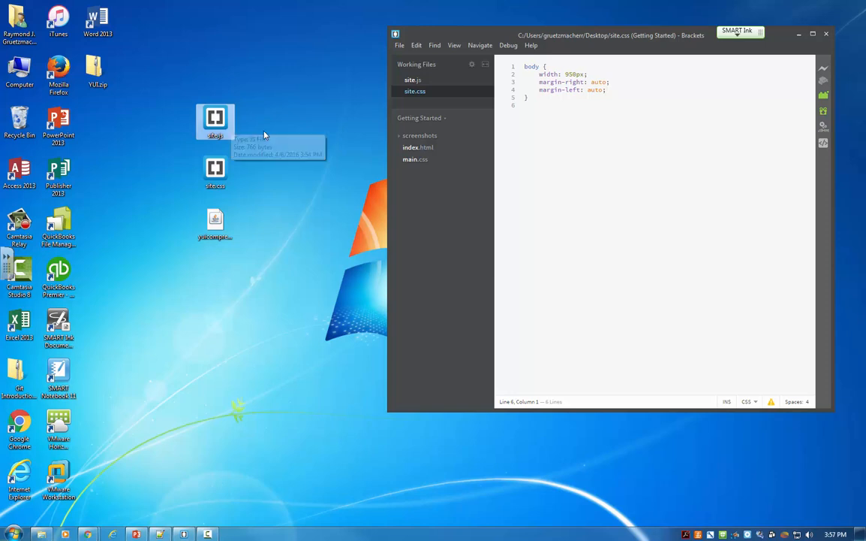
mouse_move(262, 134)
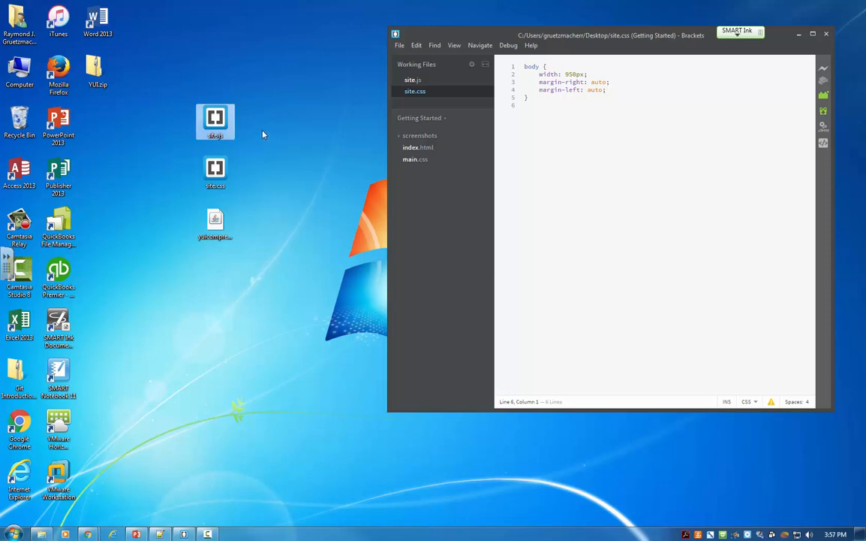
click(263, 135)
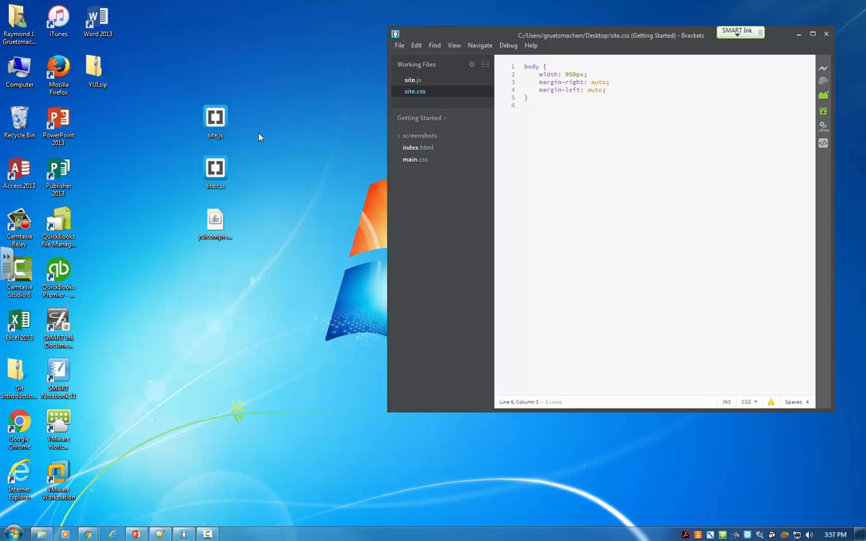
mouse_move(243, 136)
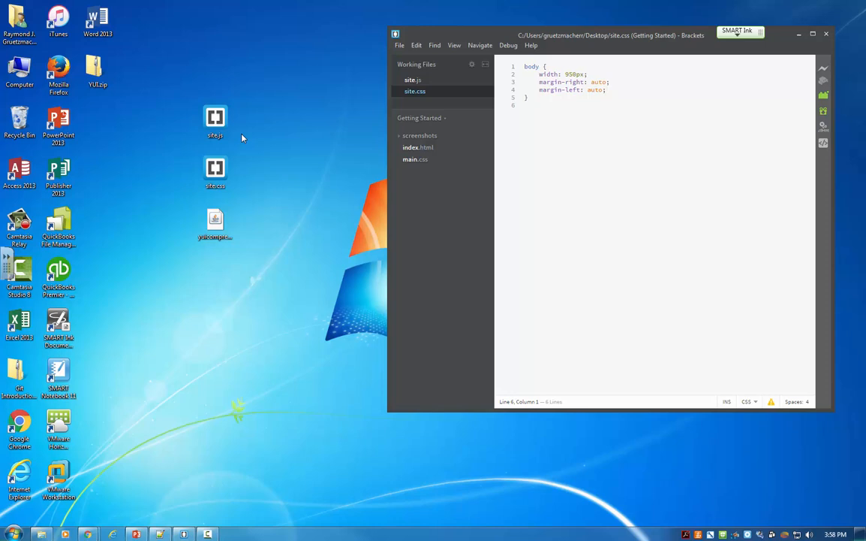
click(215, 223)
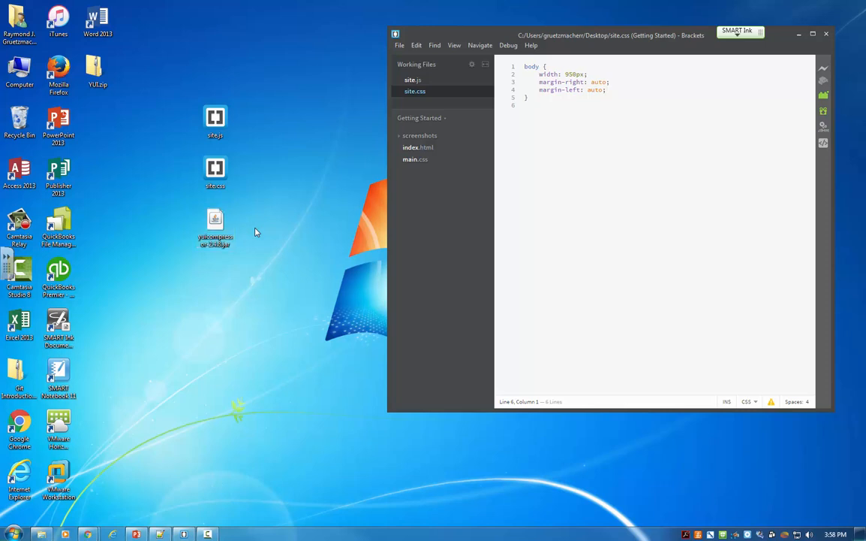
mouse_move(250, 233)
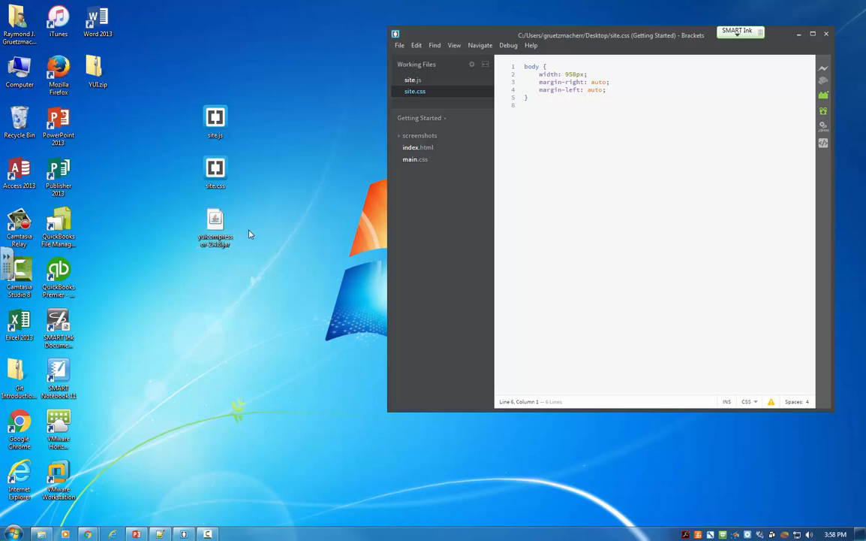
mouse_move(237, 264)
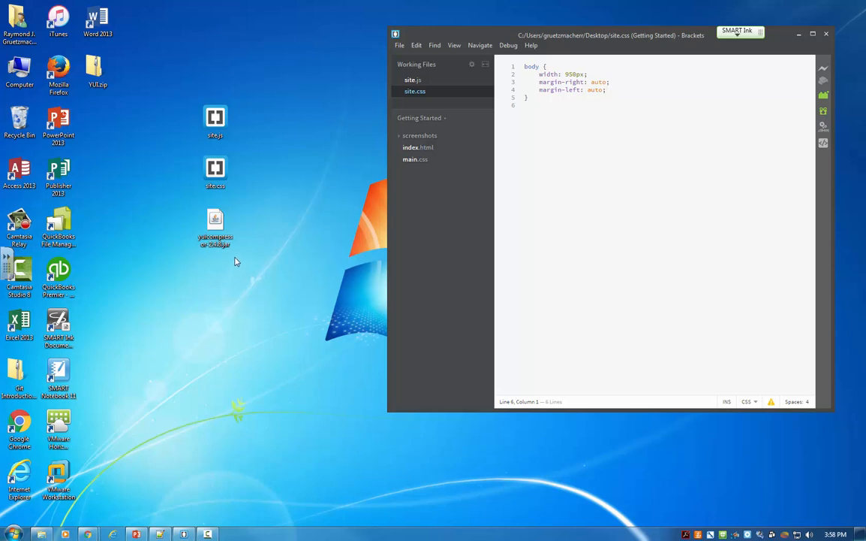
mouse_move(232, 278)
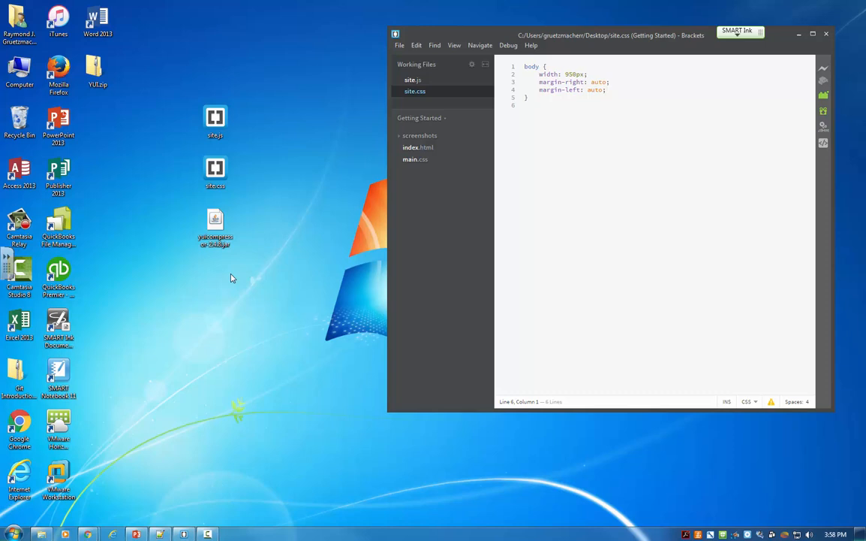
mouse_move(229, 254)
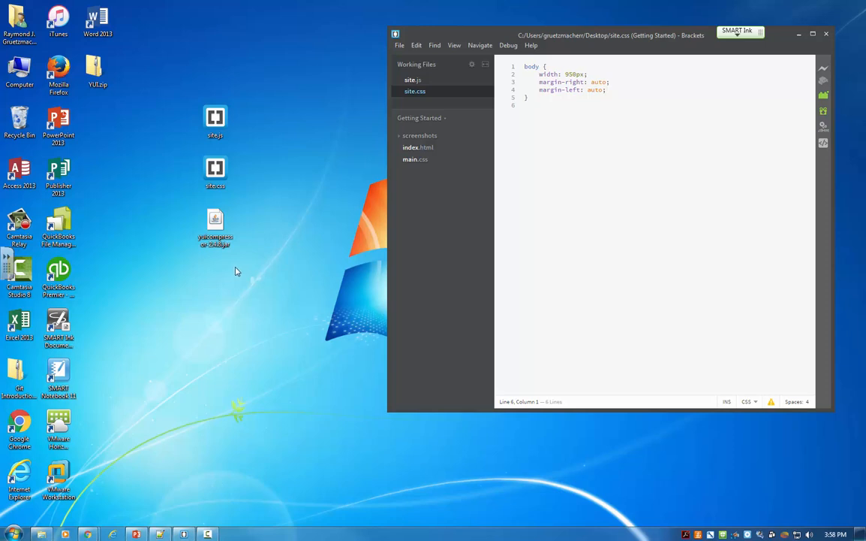
mouse_move(253, 274)
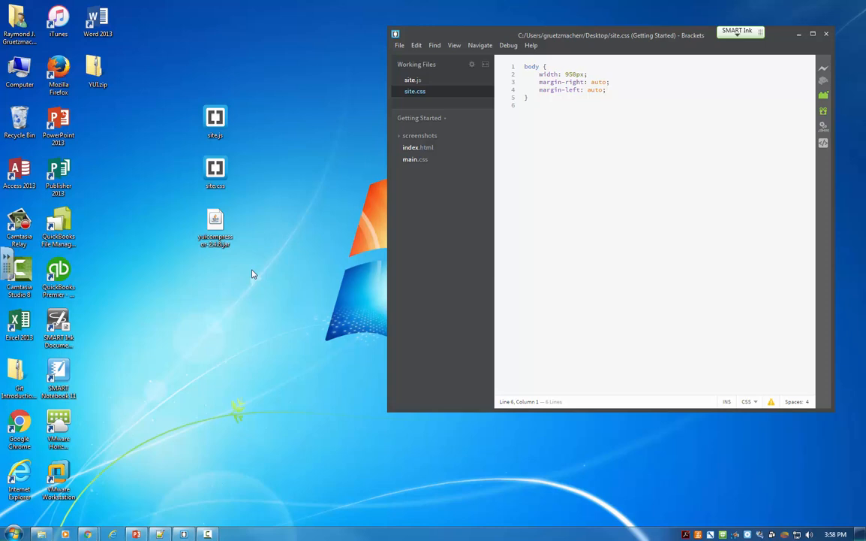
mouse_move(263, 258)
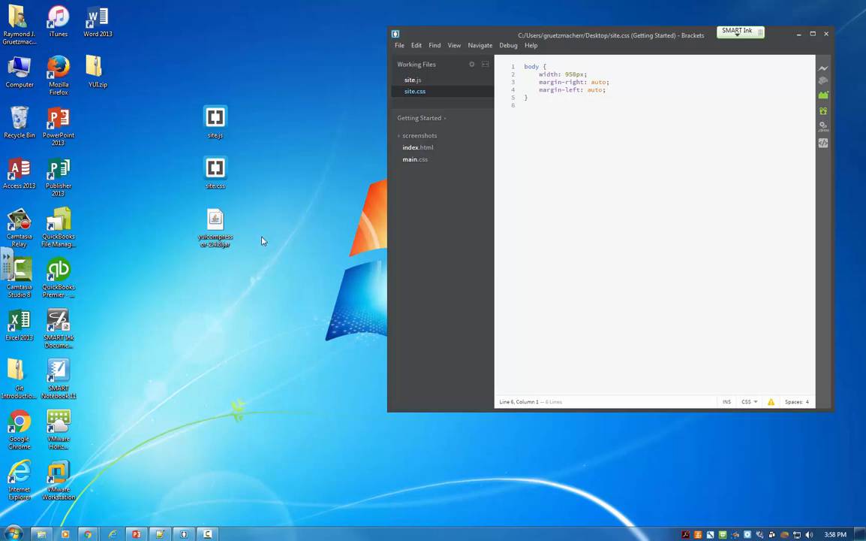
Open a Command Prompt at the Desktop folder from the desktop context menu.
right_click(277, 229)
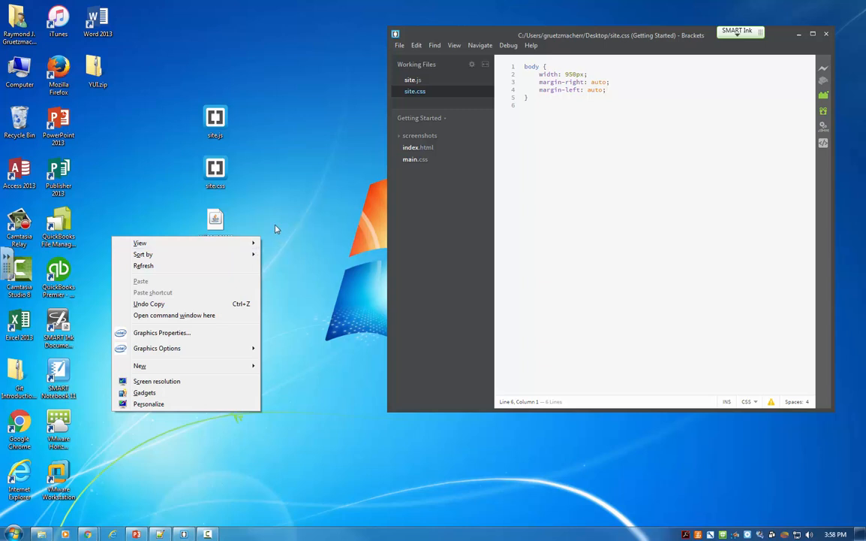
mouse_move(175, 315)
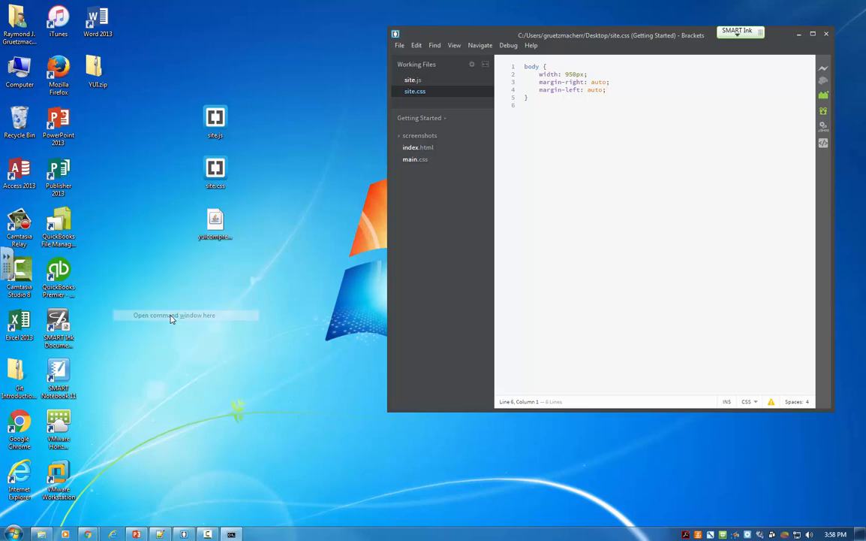
click(174, 314)
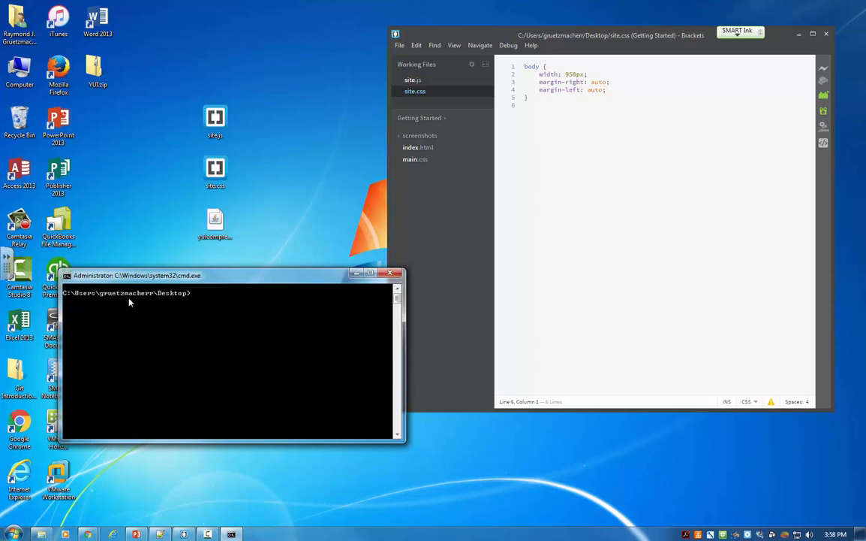
mouse_move(203, 301)
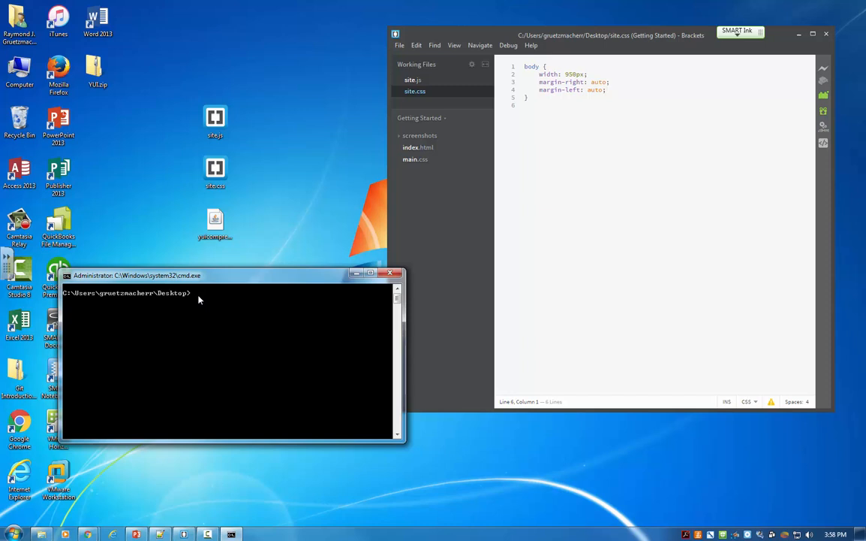
mouse_move(214, 320)
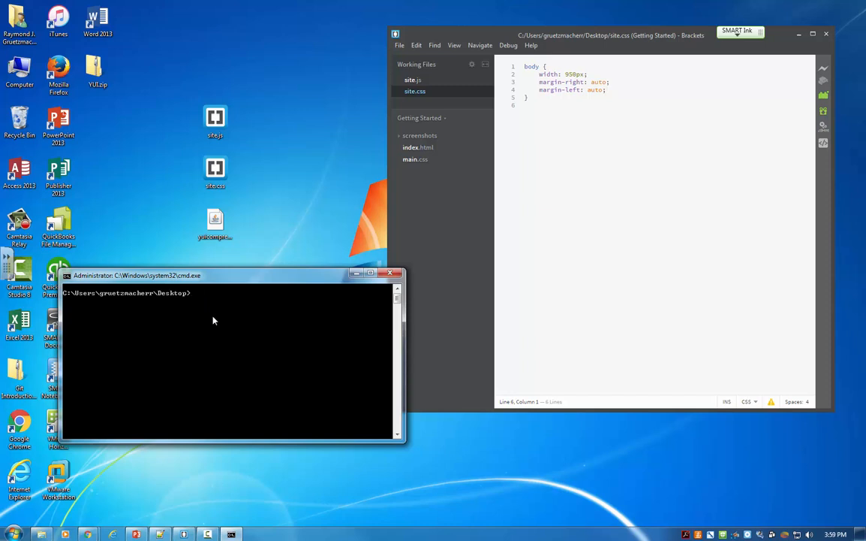
mouse_move(194, 314)
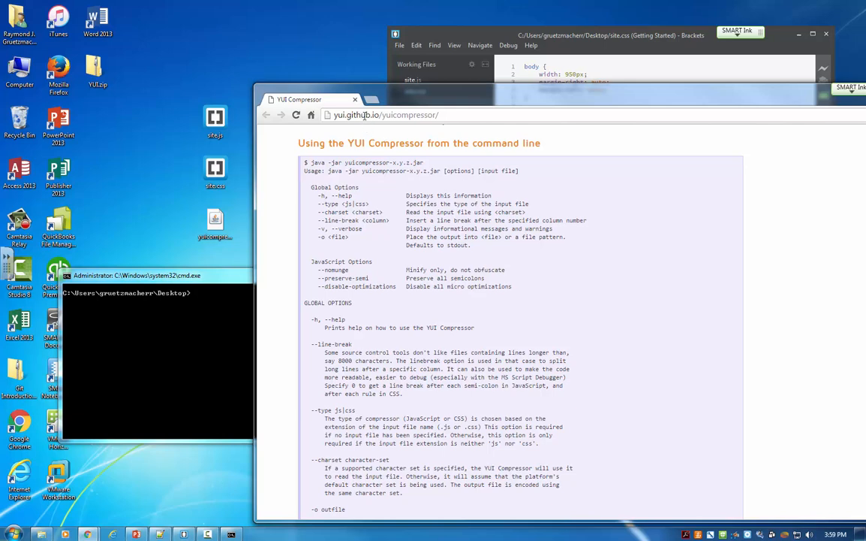
mouse_move(568, 258)
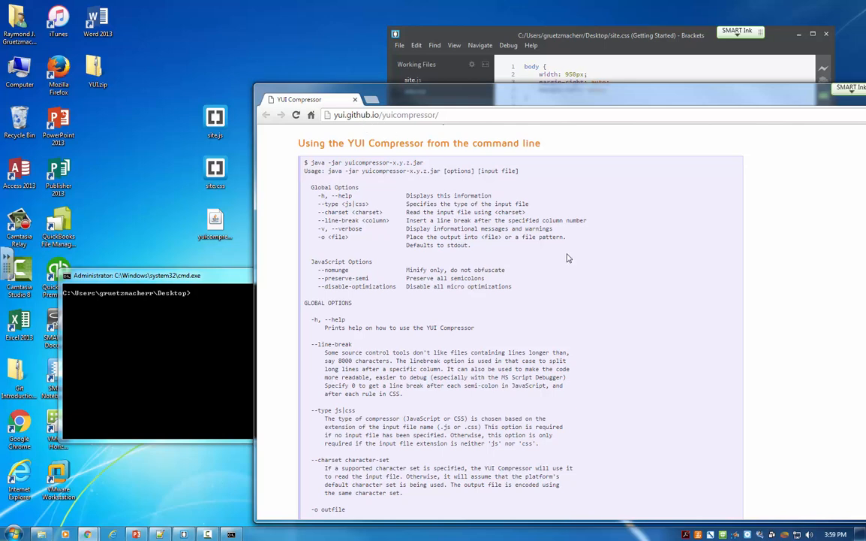
Review the 'Using the YUI Compressor from the command line' usage lines and example command.
scroll(up, 3)
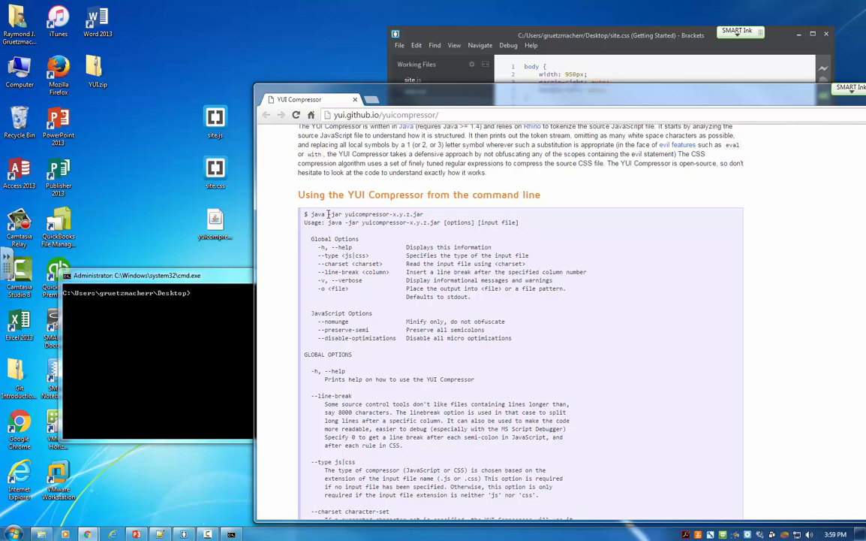
drag(306, 214, 358, 241)
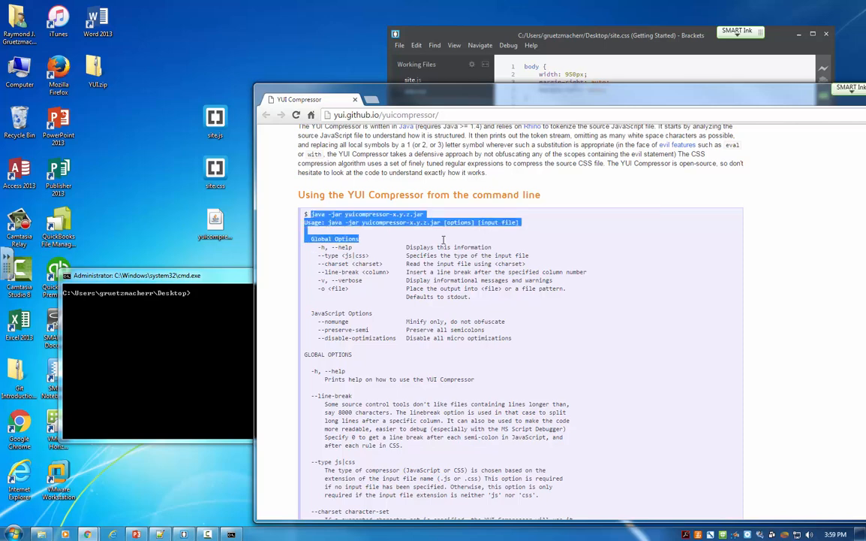
scroll(down, 3)
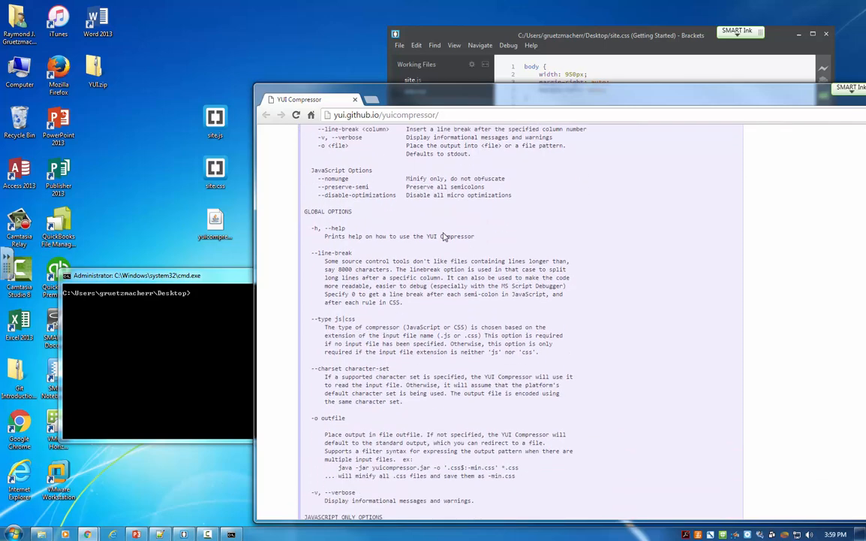
scroll(down, 3)
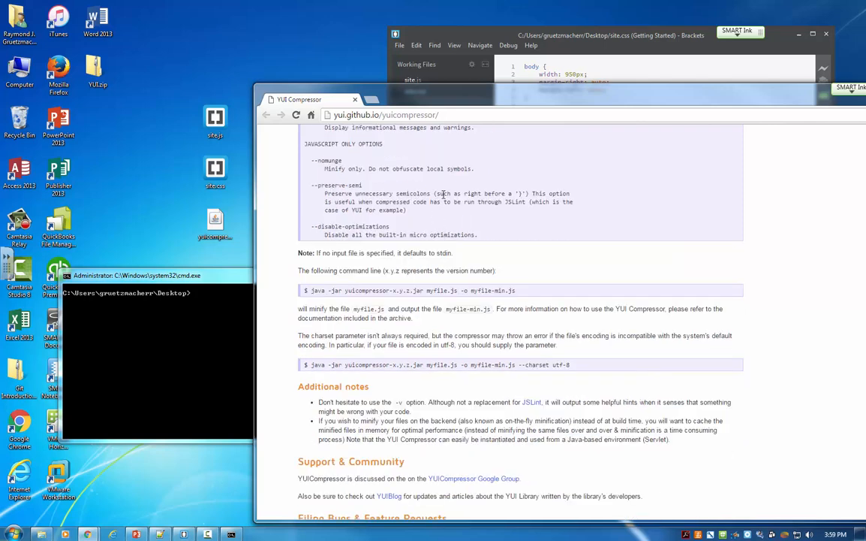
double_click(315, 291)
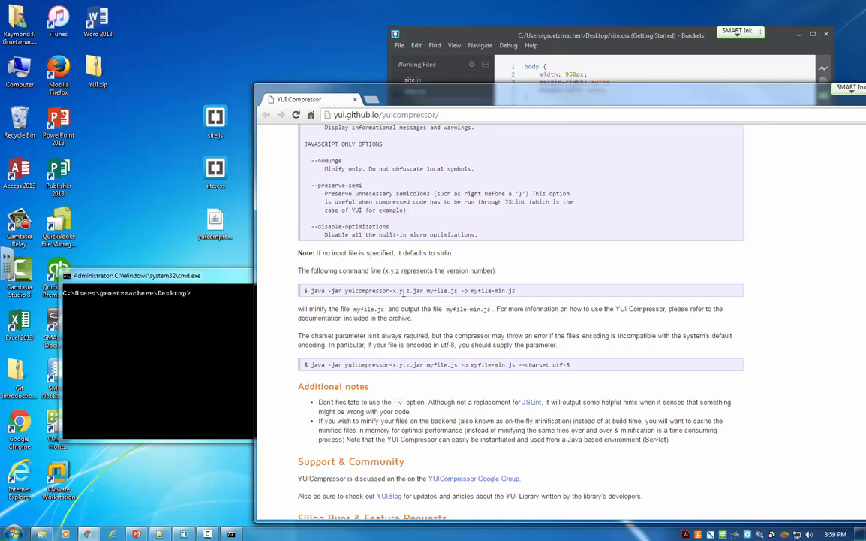
double_click(443, 291)
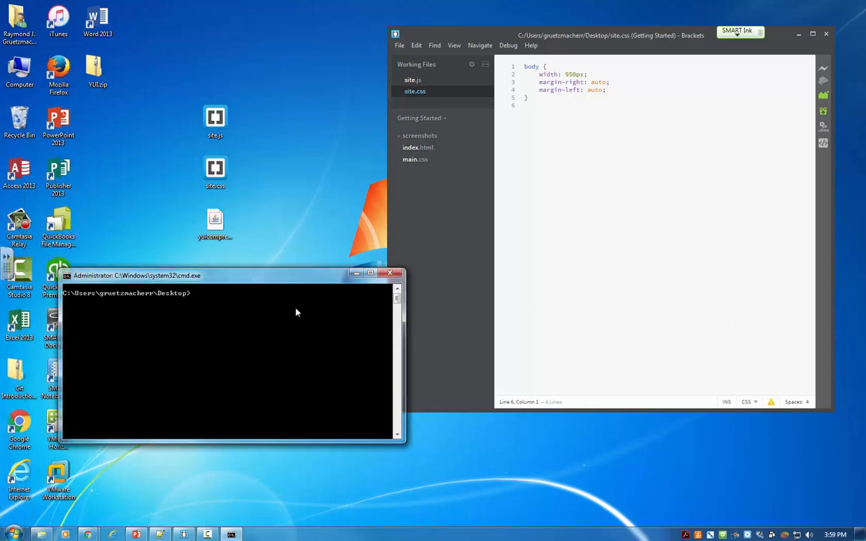
Run 'java -jar yuicompressor-2.4.8.jar site.css' to print the minified one-line CSS.
text(ja)
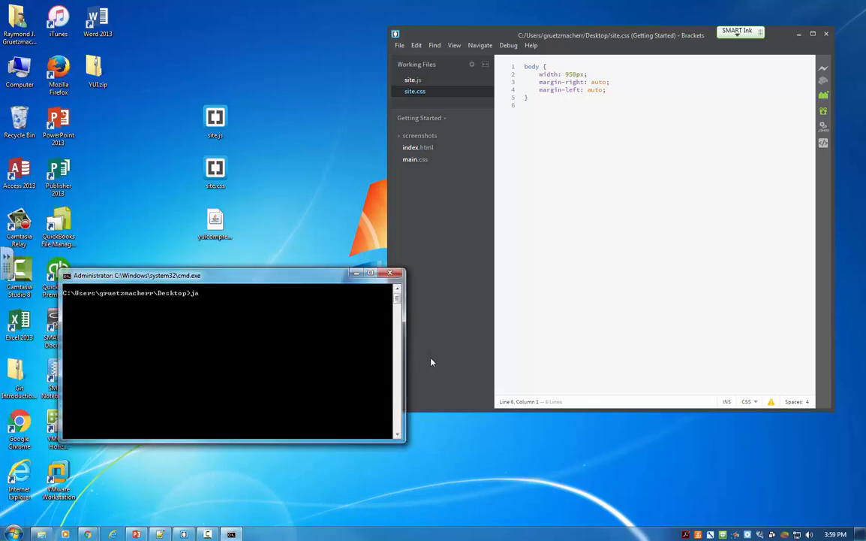
text(va)
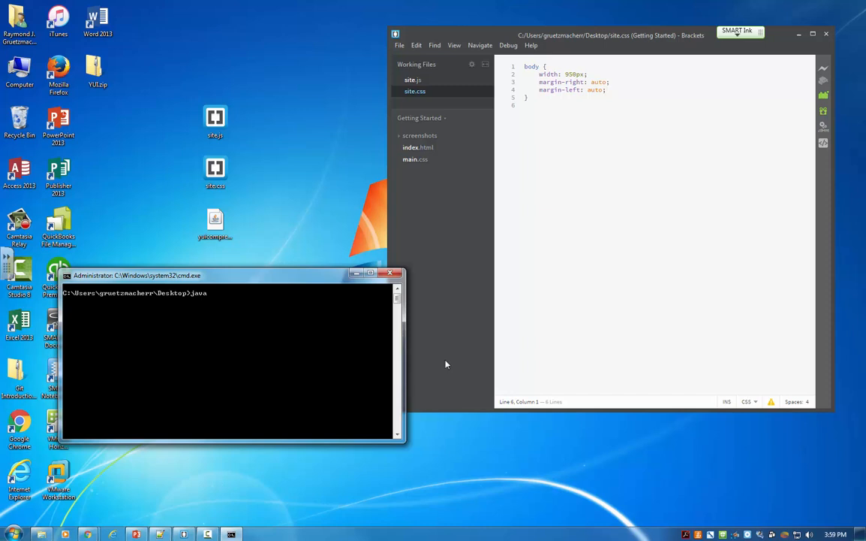
text(-jar)
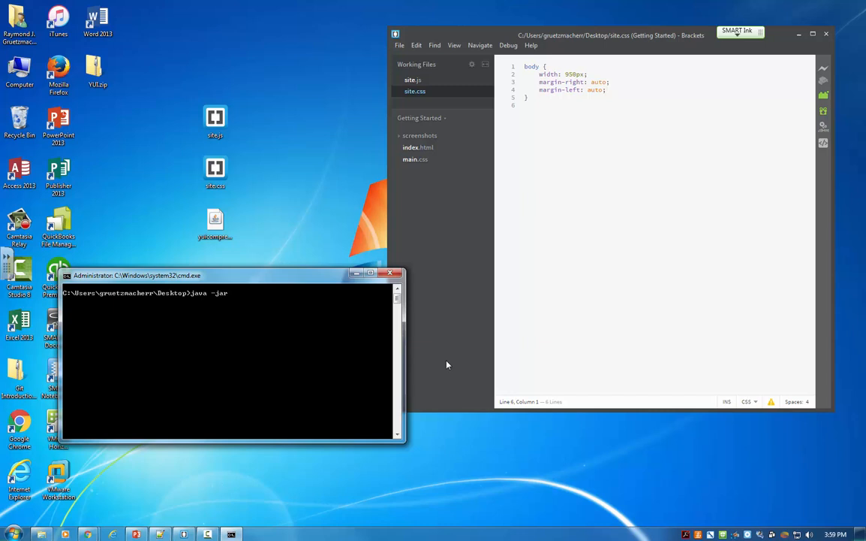
mouse_move(299, 284)
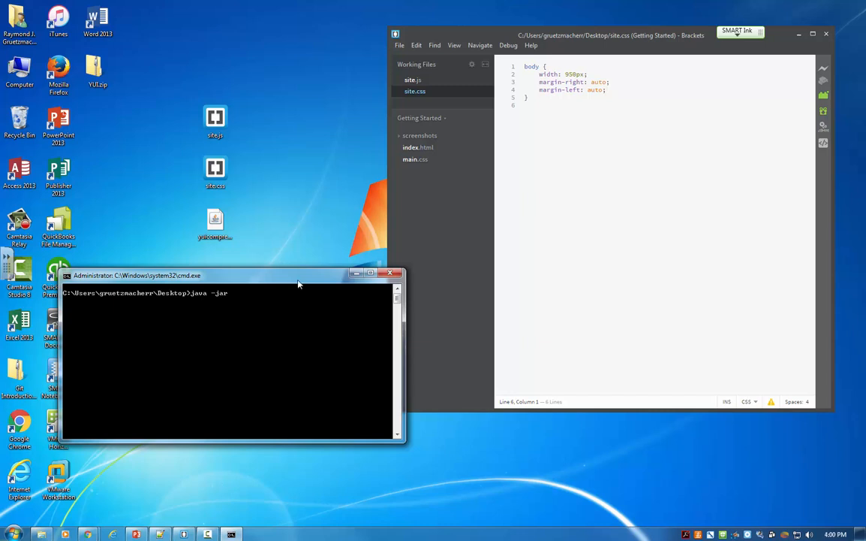
mouse_move(196, 308)
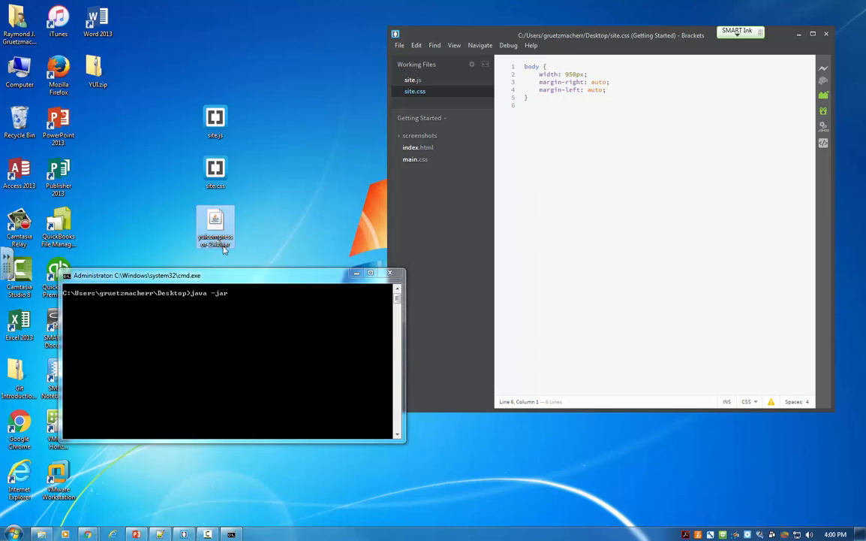
mouse_move(221, 261)
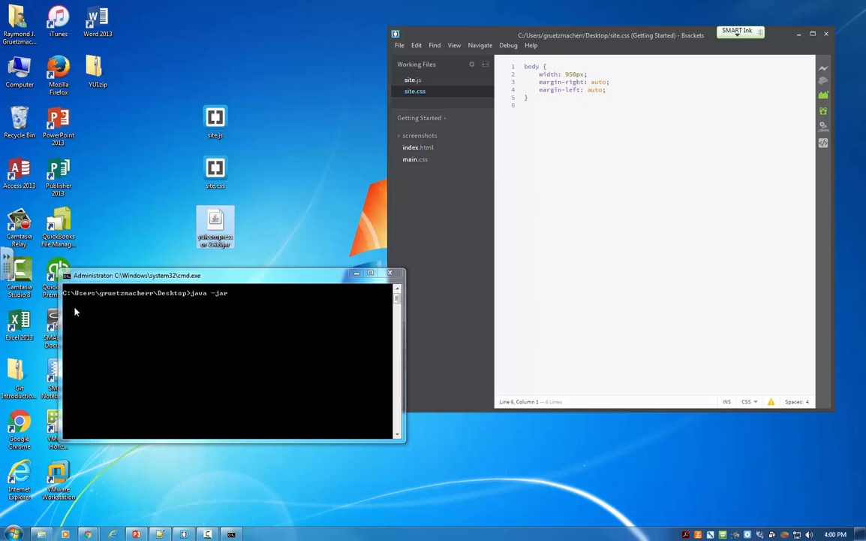
mouse_move(263, 305)
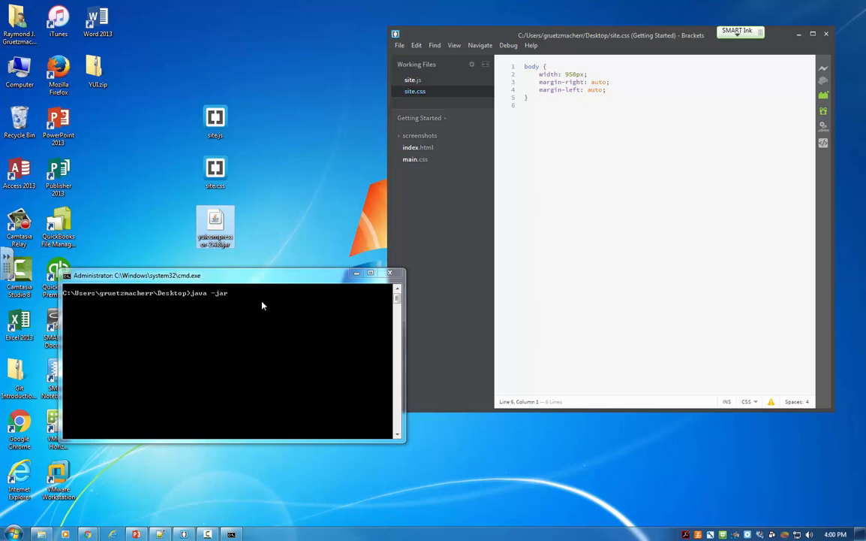
mouse_move(179, 302)
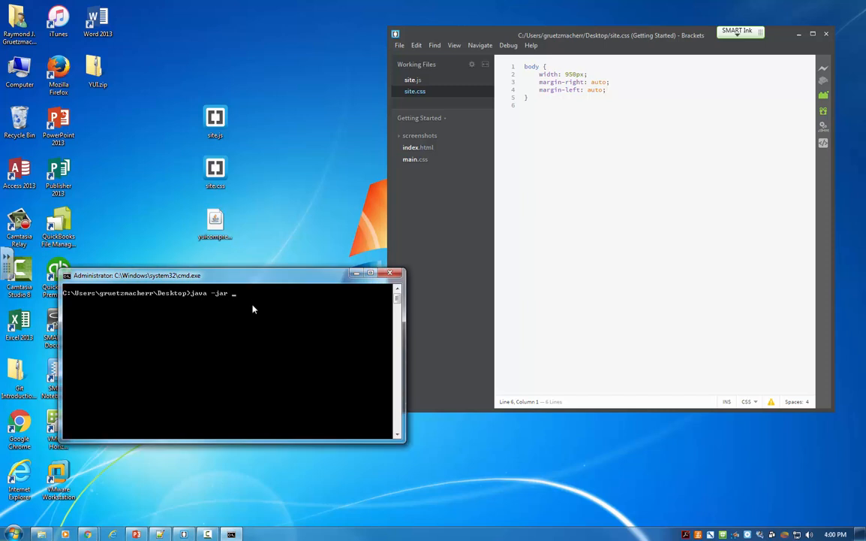
text(yui)
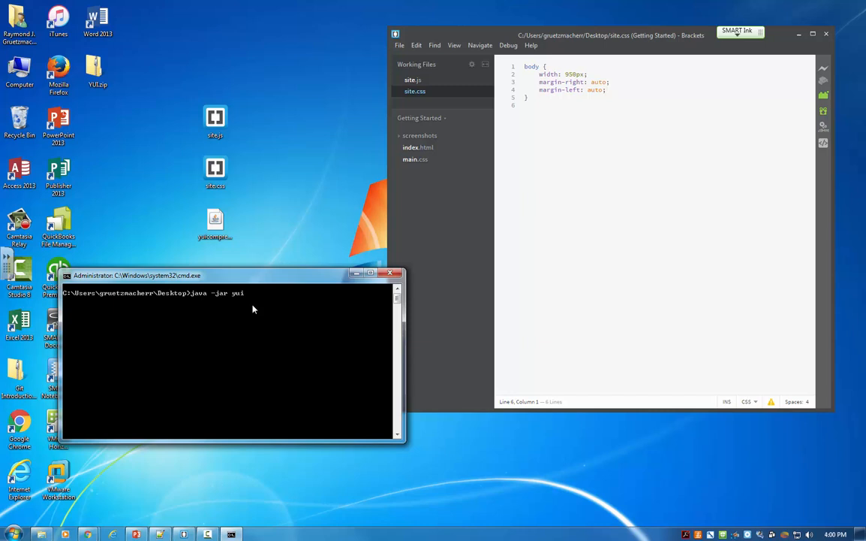
text(compre)
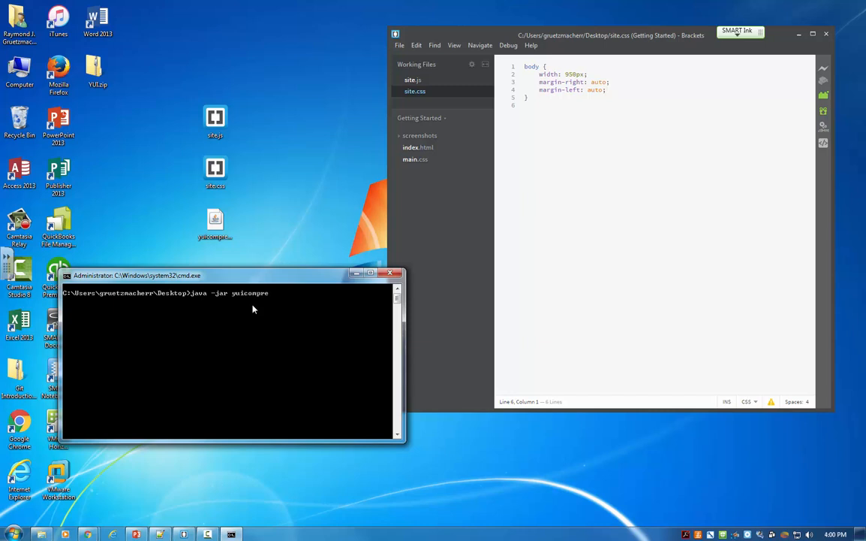
text(ssor)
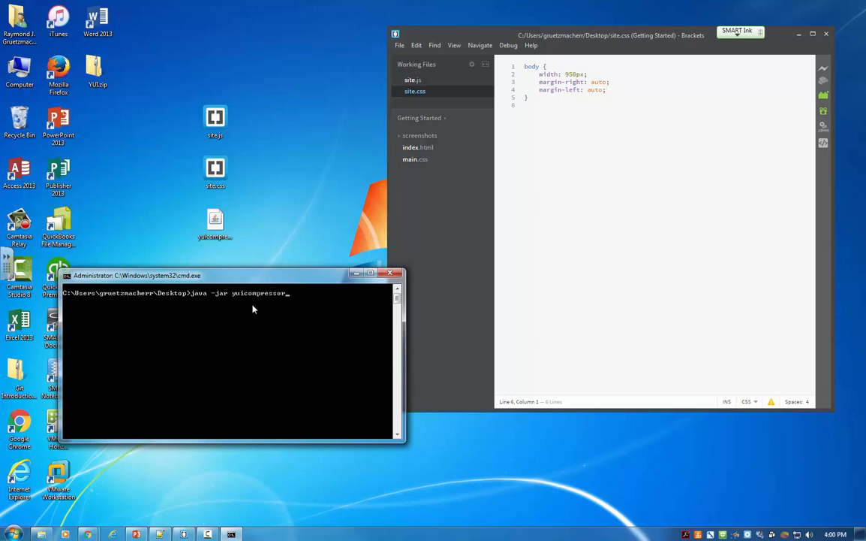
text(-2.4.8)
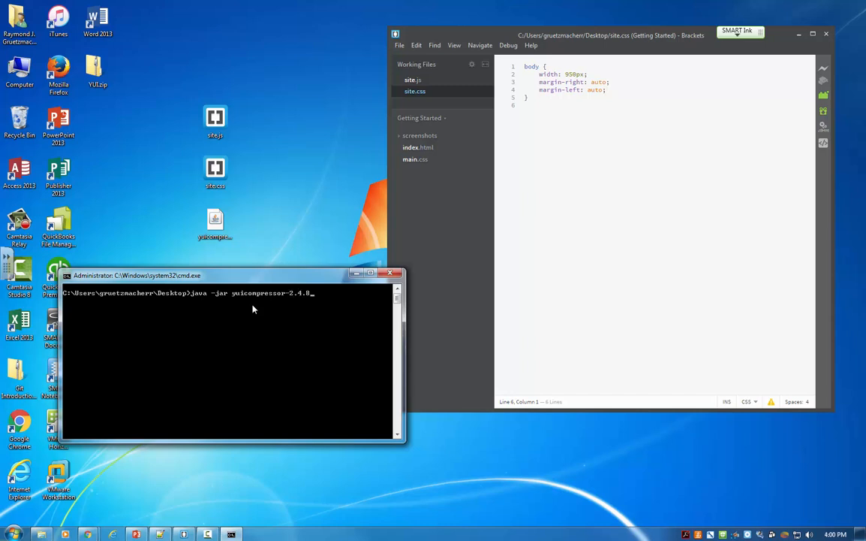
text(.jar)
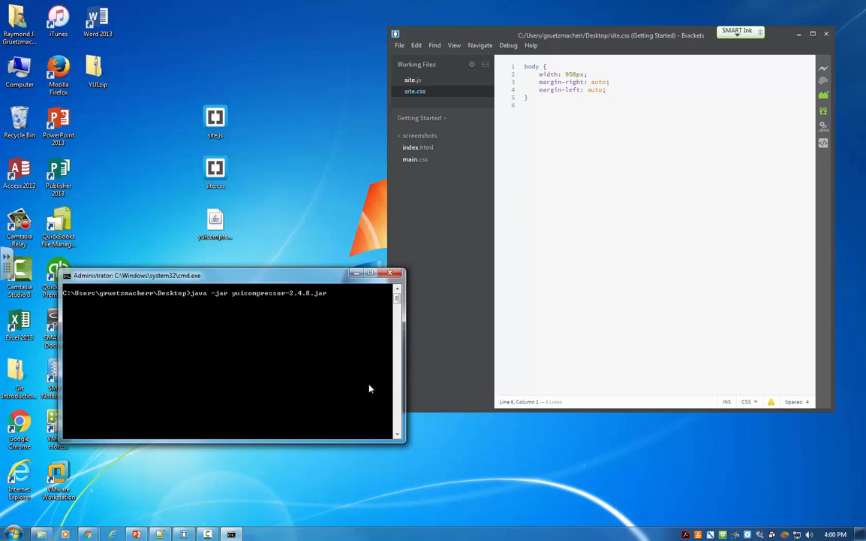
text(site.css)
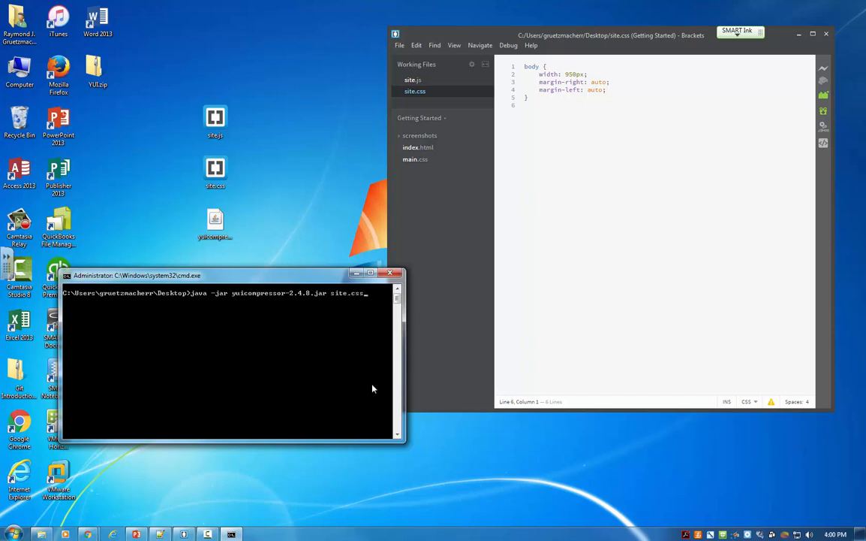
key(Return)
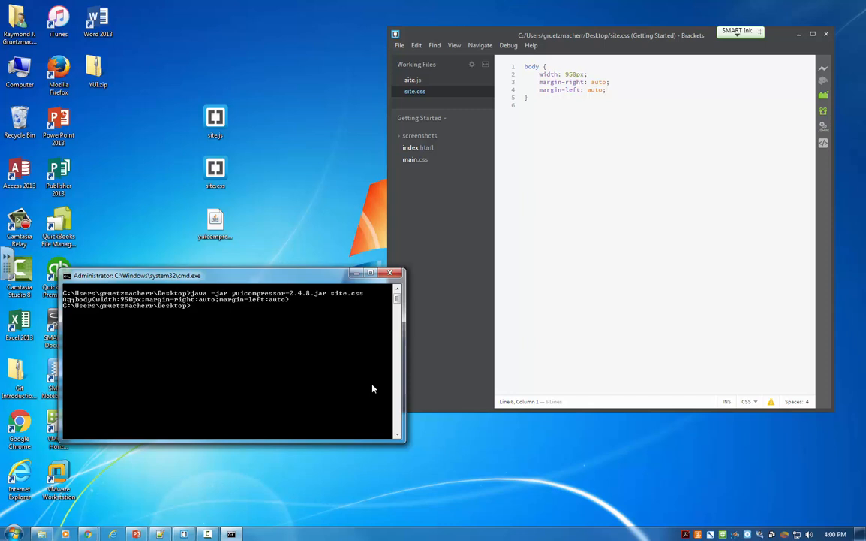
mouse_move(350, 333)
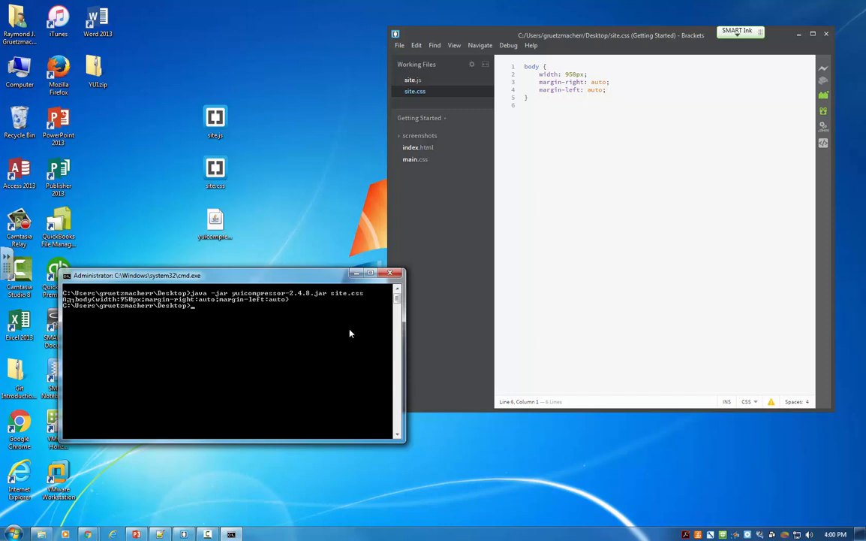
mouse_move(303, 306)
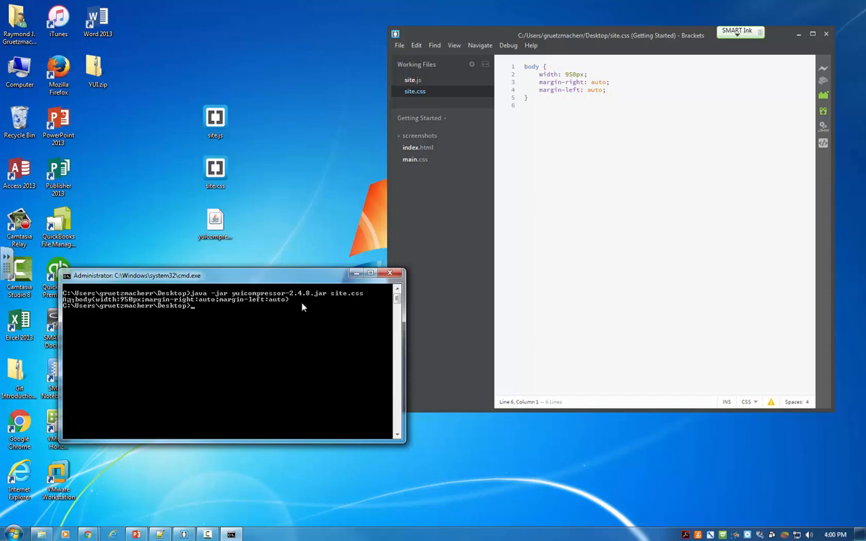
click(215, 171)
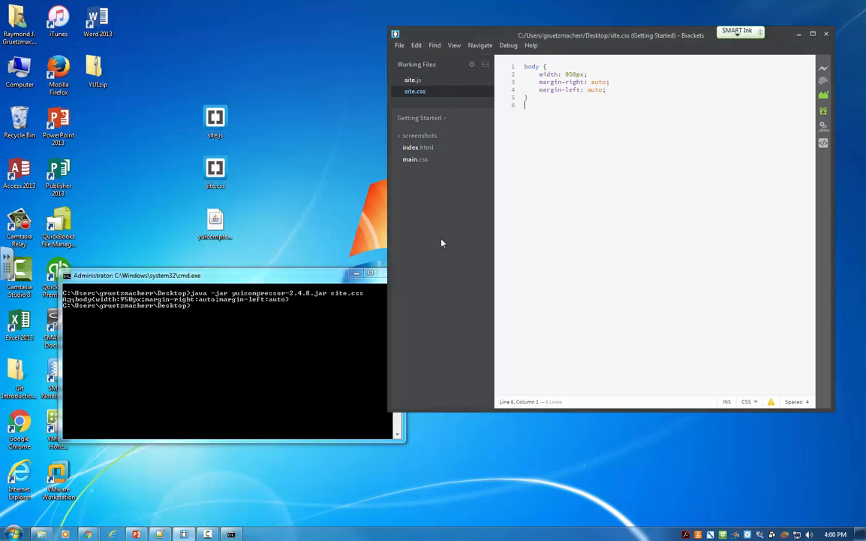
mouse_move(342, 299)
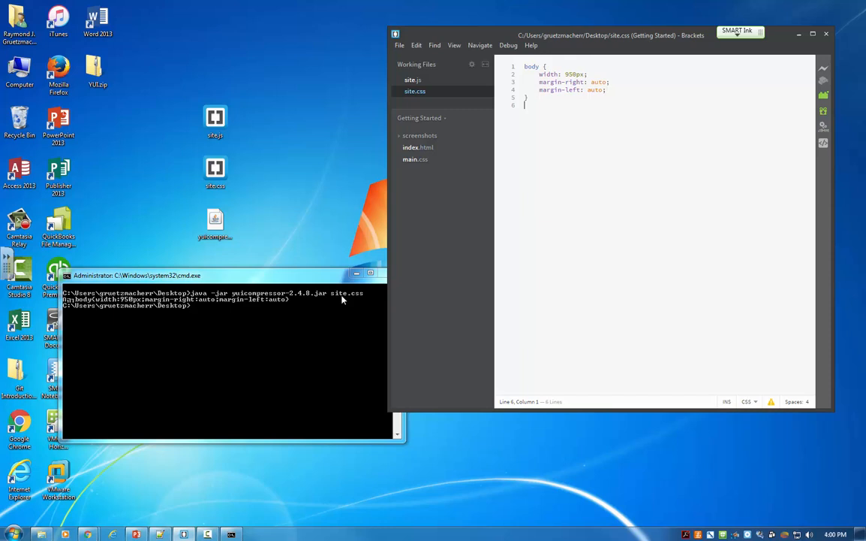
mouse_move(288, 303)
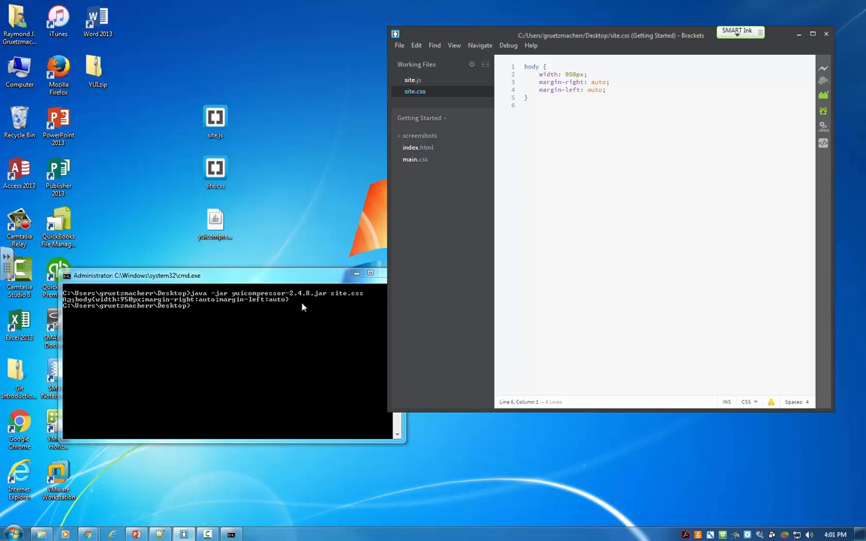
mouse_move(291, 334)
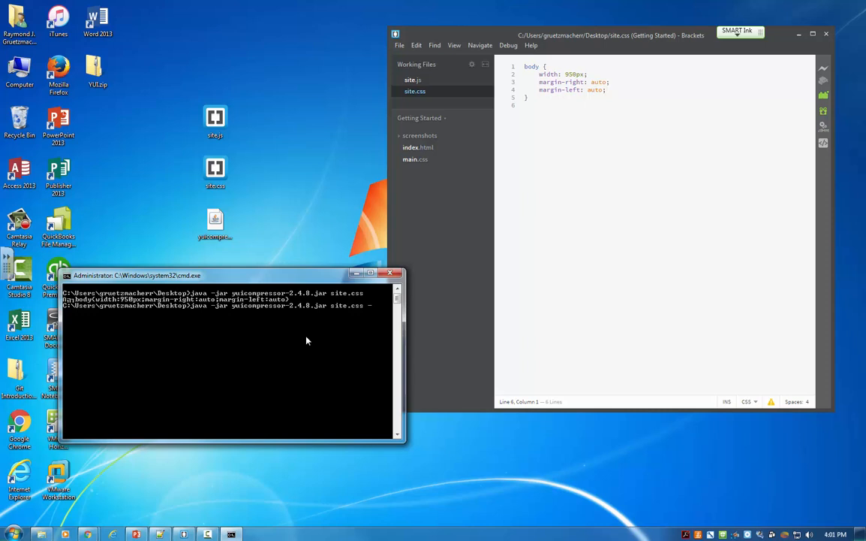
Rerun the compressor on site.css with '-o site.css' to overwrite the file.
text(o)
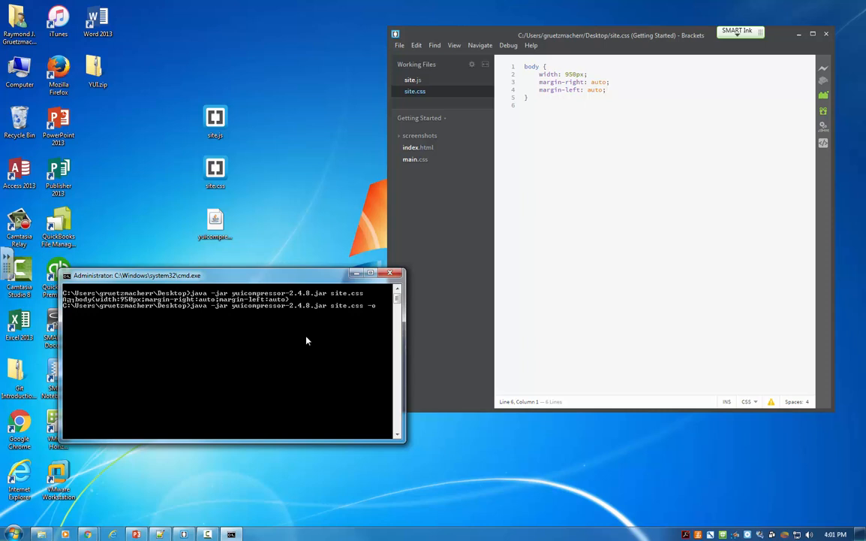
text(site.css)
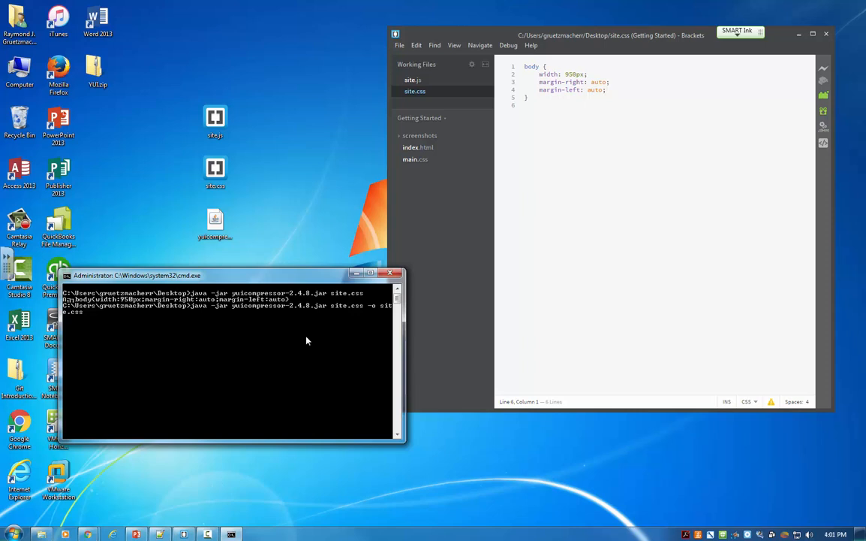
mouse_move(294, 346)
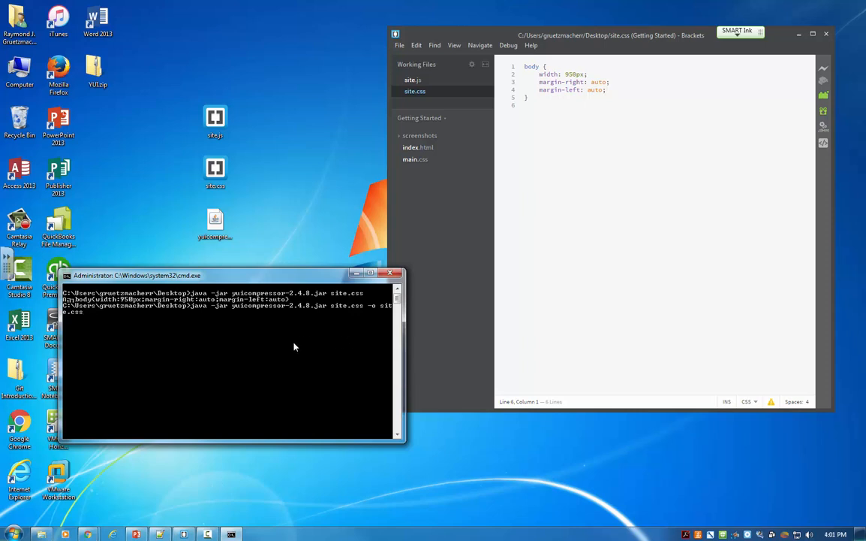
key(Return)
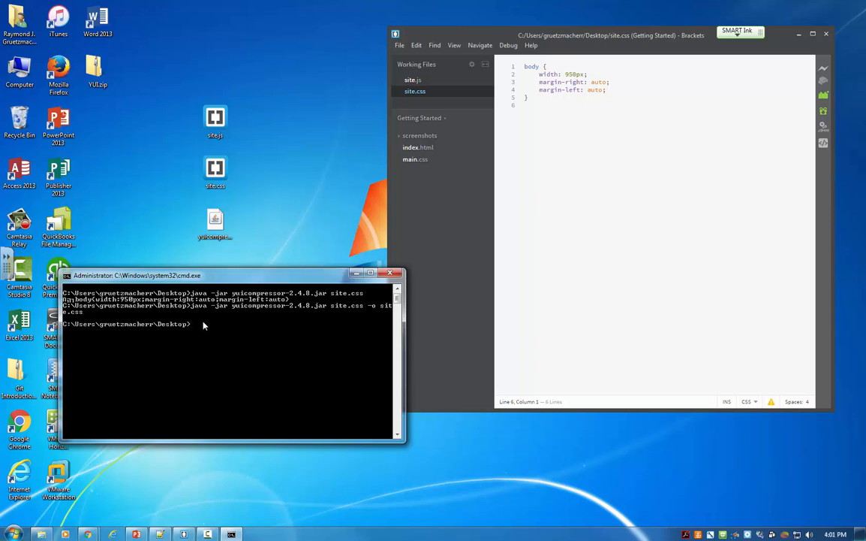
mouse_move(539, 125)
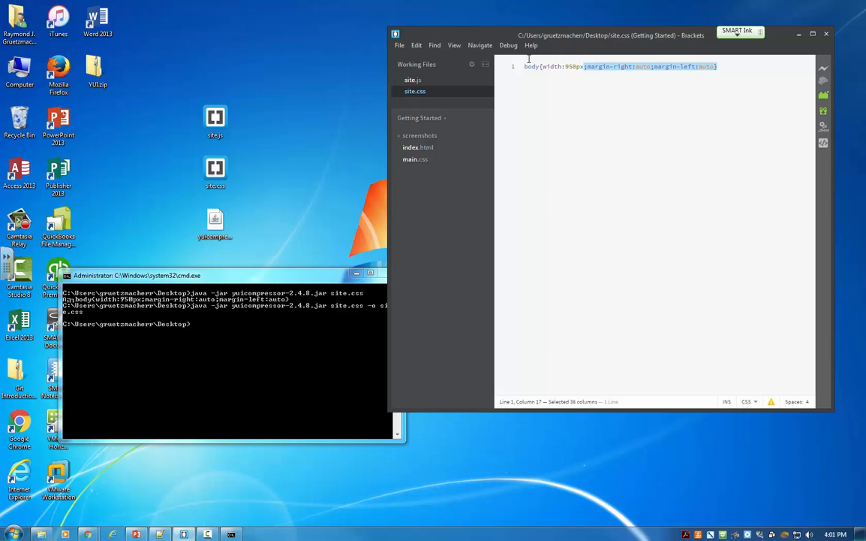
Check the single-line minified site.css in Brackets, then switch to the unminified site.js.
click(717, 67)
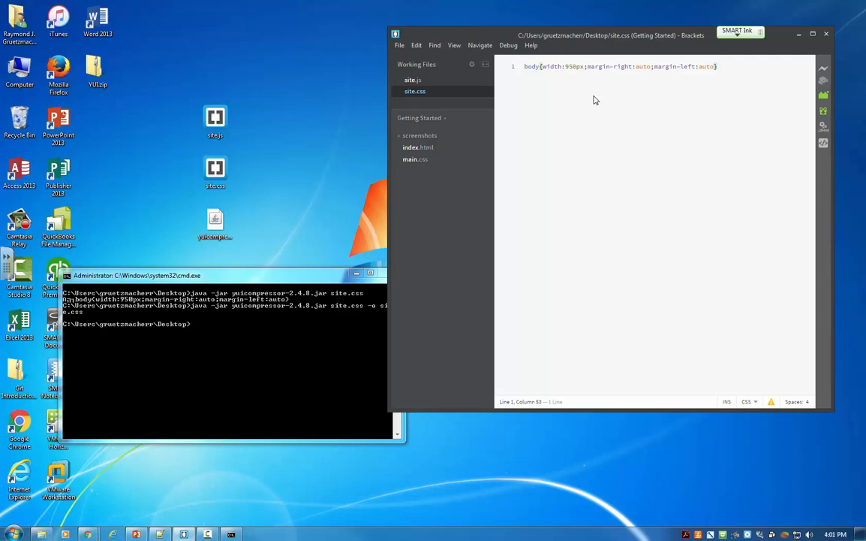
mouse_move(720, 94)
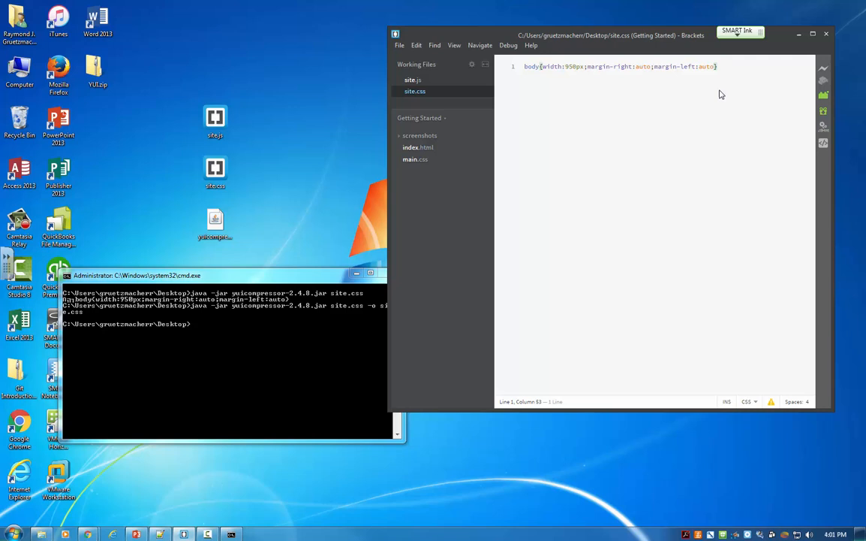
mouse_move(704, 83)
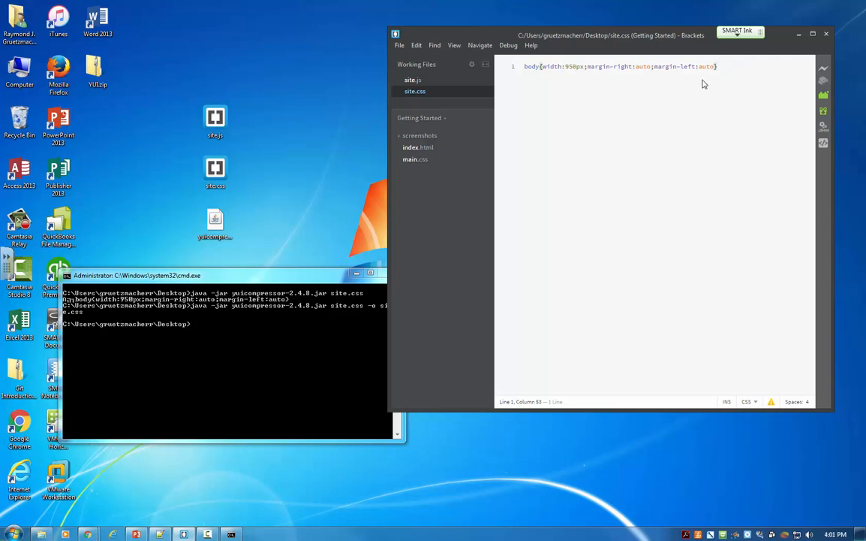
mouse_move(564, 98)
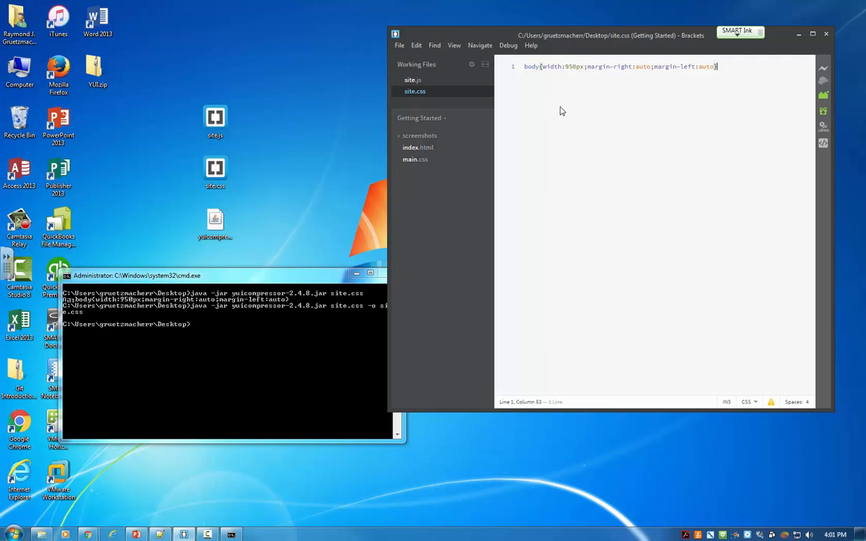
mouse_move(577, 113)
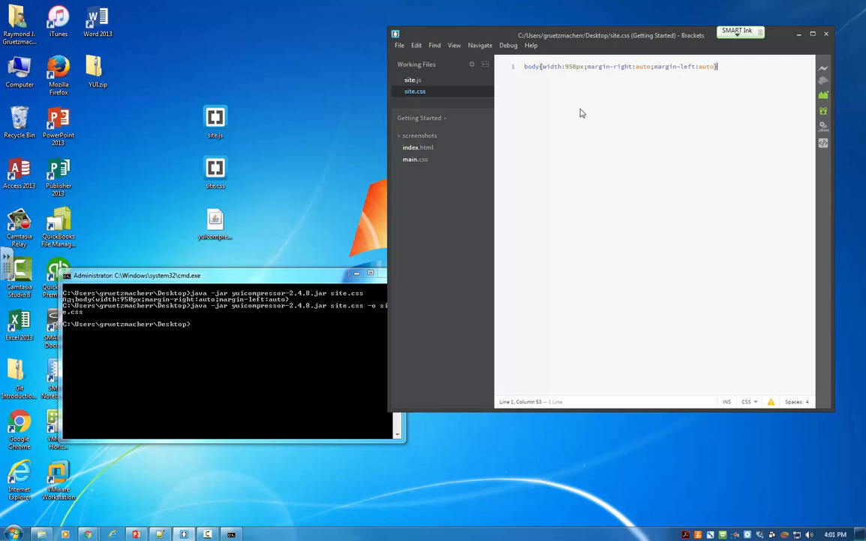
mouse_move(240, 326)
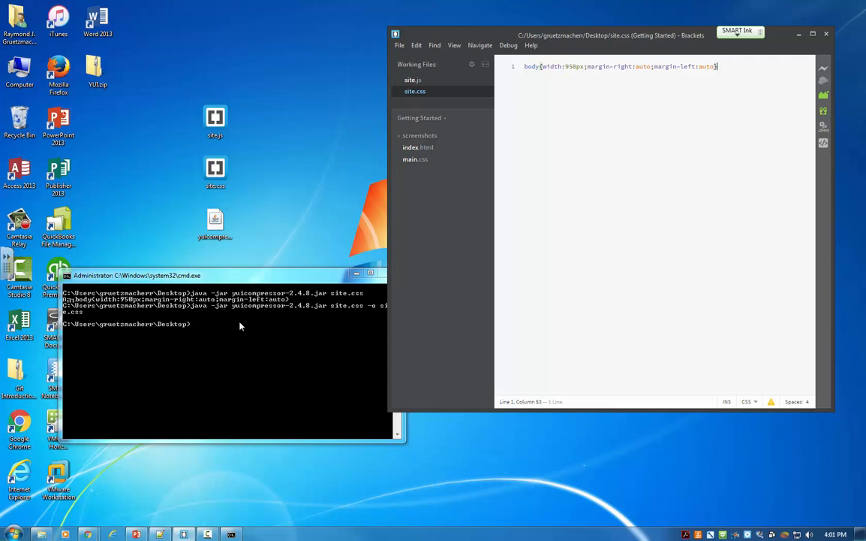
mouse_move(601, 91)
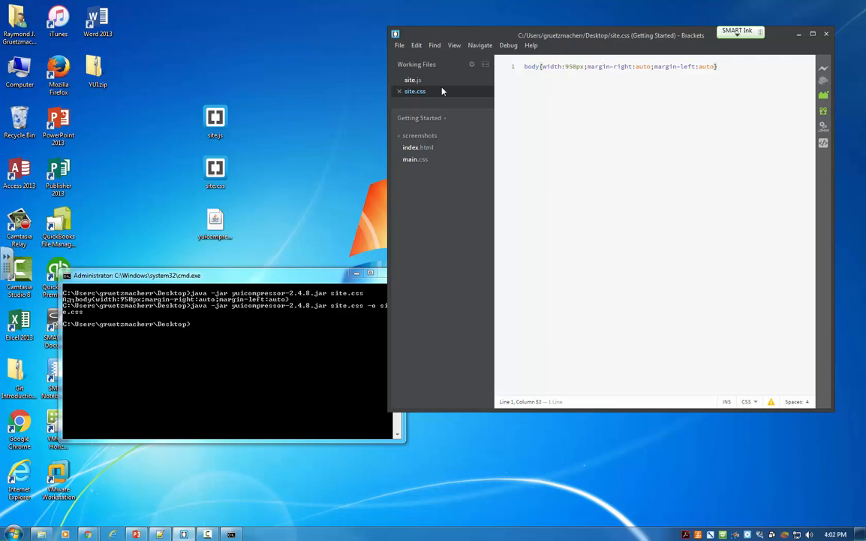
click(413, 80)
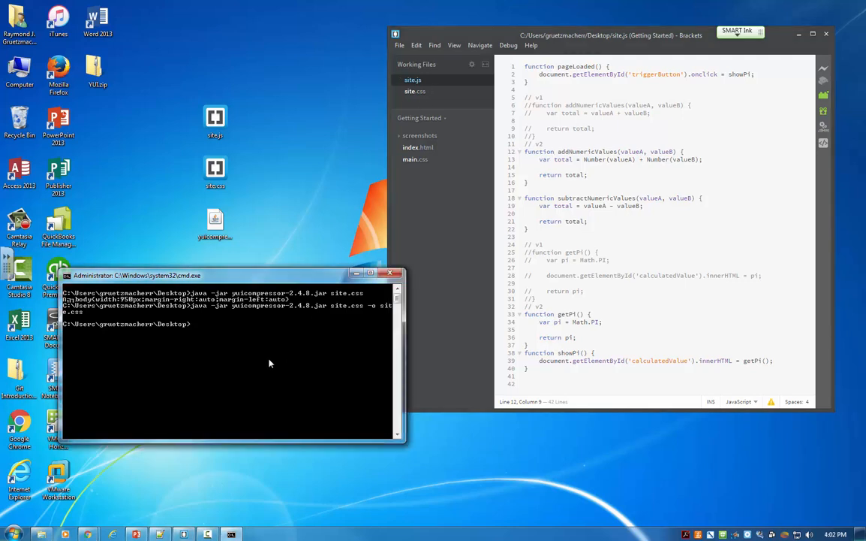
mouse_move(253, 284)
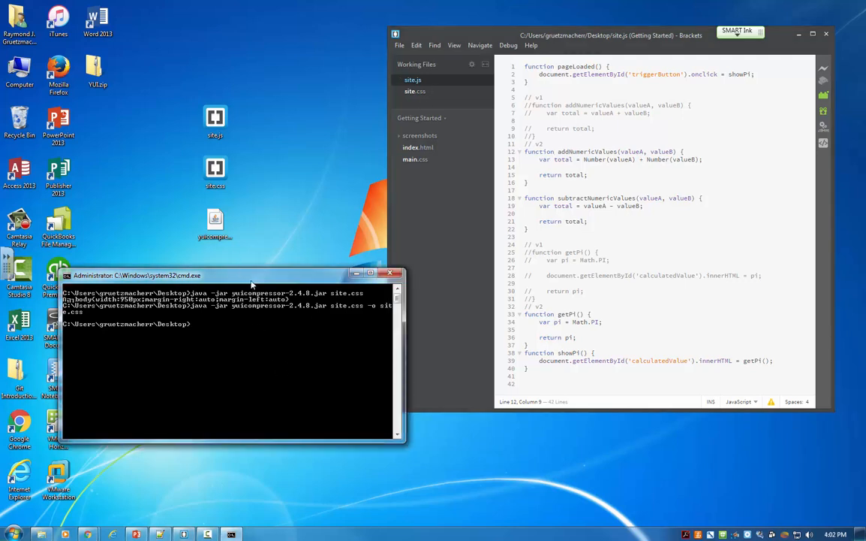
Recall the last command and edit it to 'site.js -o site.js' without running it.
key(Return)
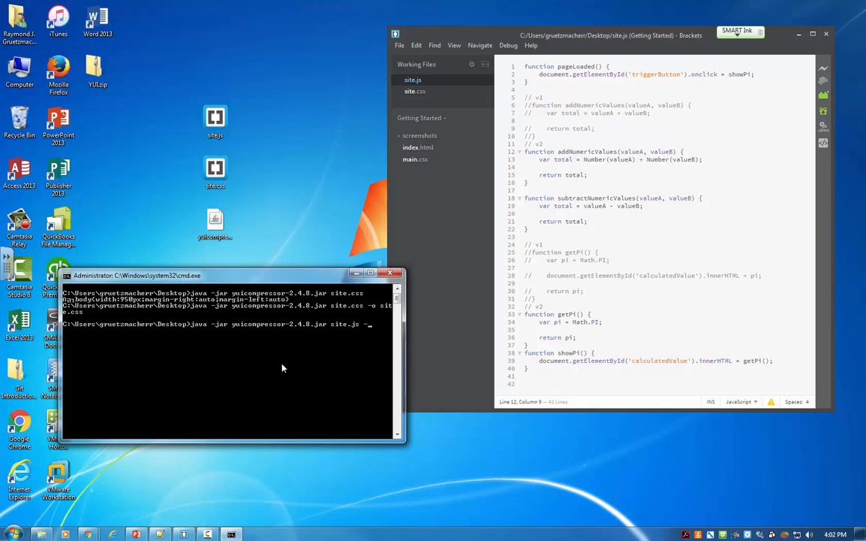
text(o site.js)
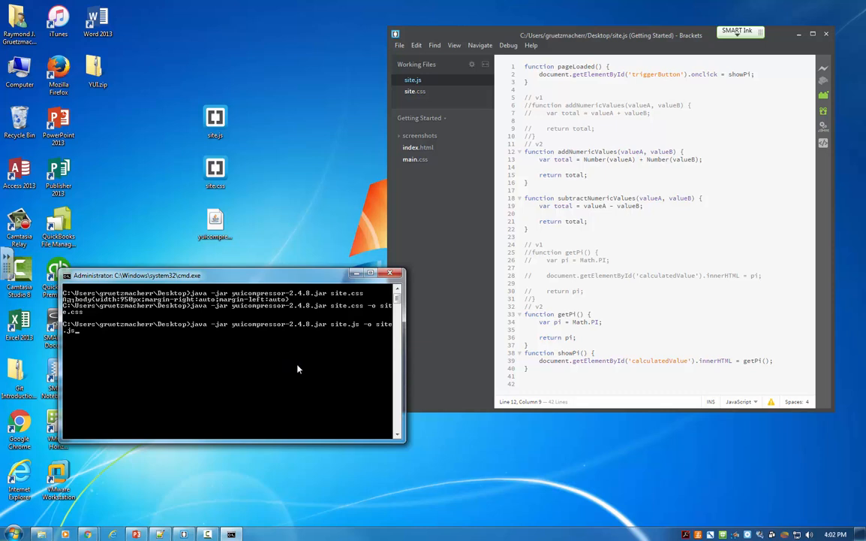
mouse_move(317, 283)
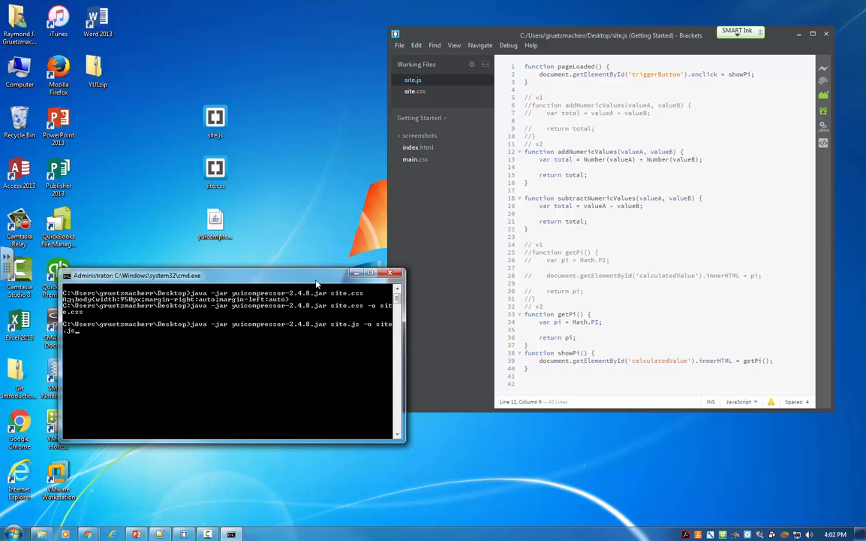
click(216, 120)
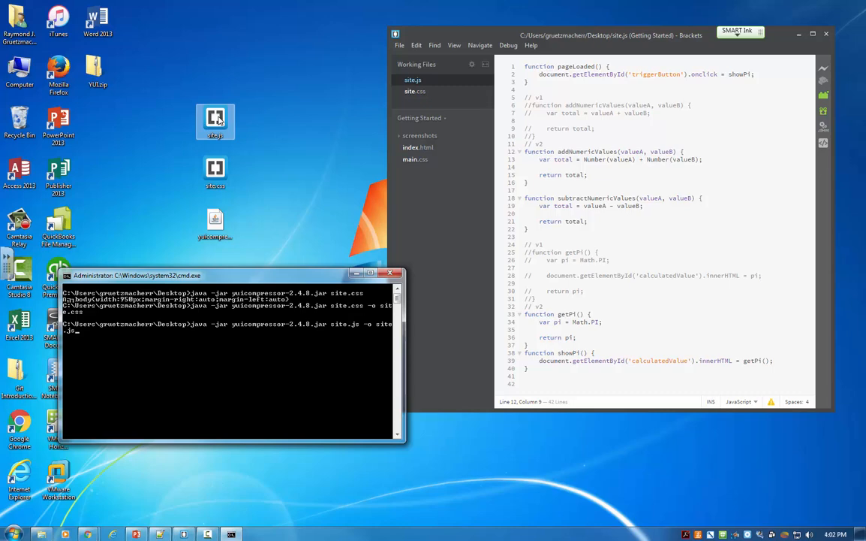
right_click(215, 121)
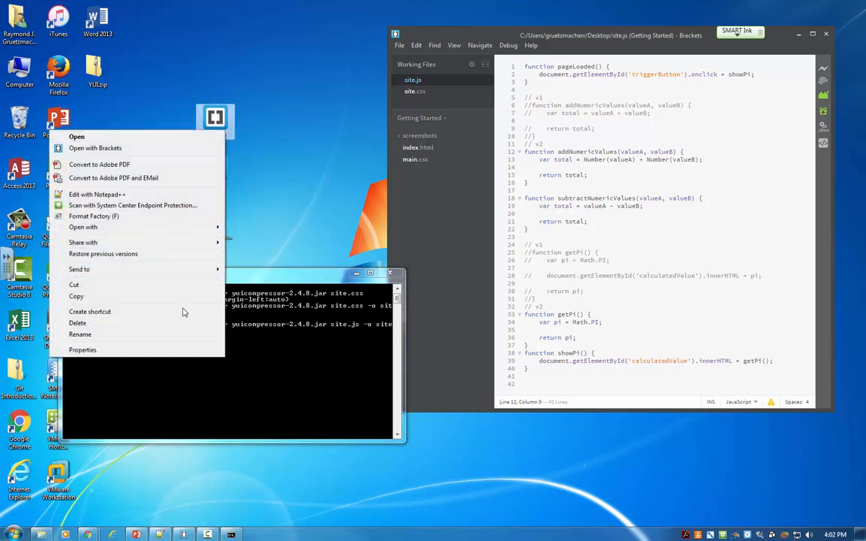
click(82, 350)
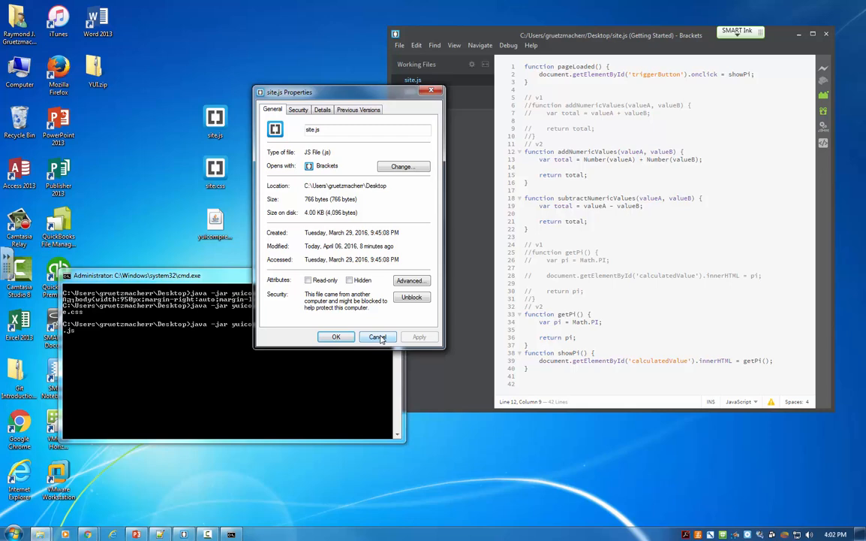
click(378, 336)
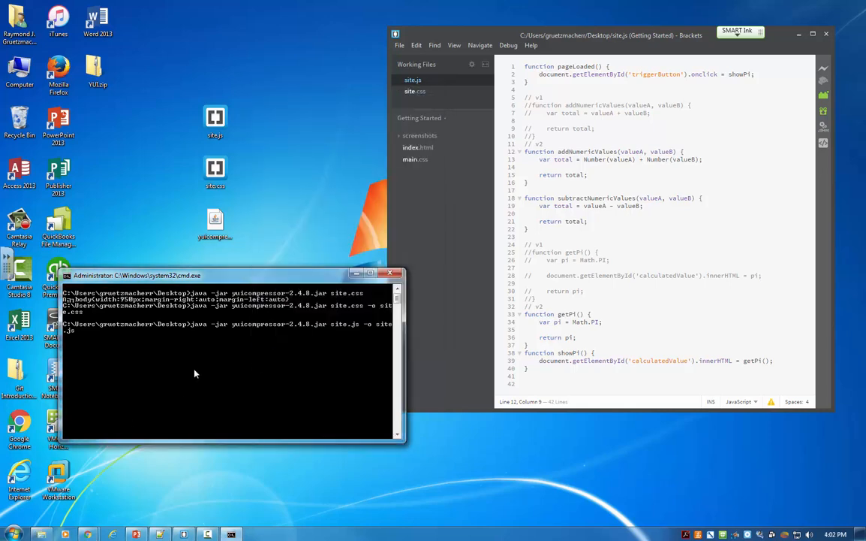
key(Return)
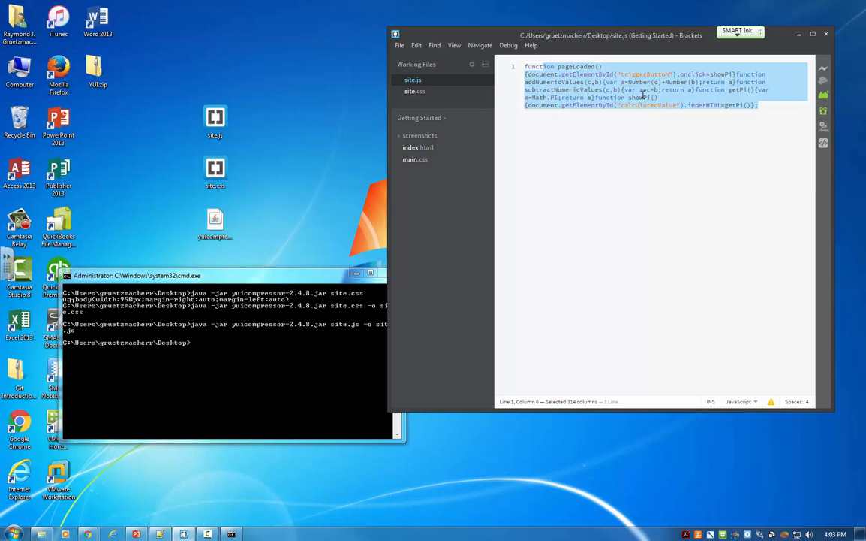
View the minified site.js in Brackets and confirm its size dropped from 766 to 319 bytes.
click(759, 105)
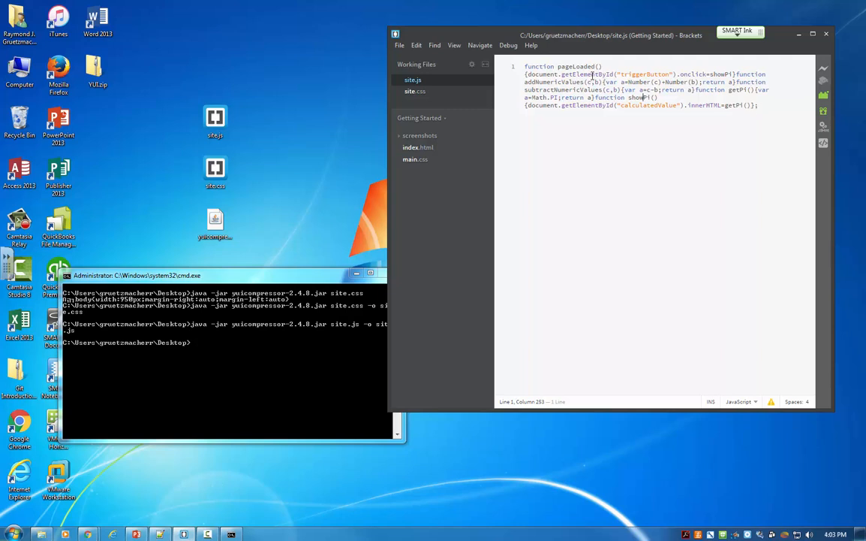
click(215, 120)
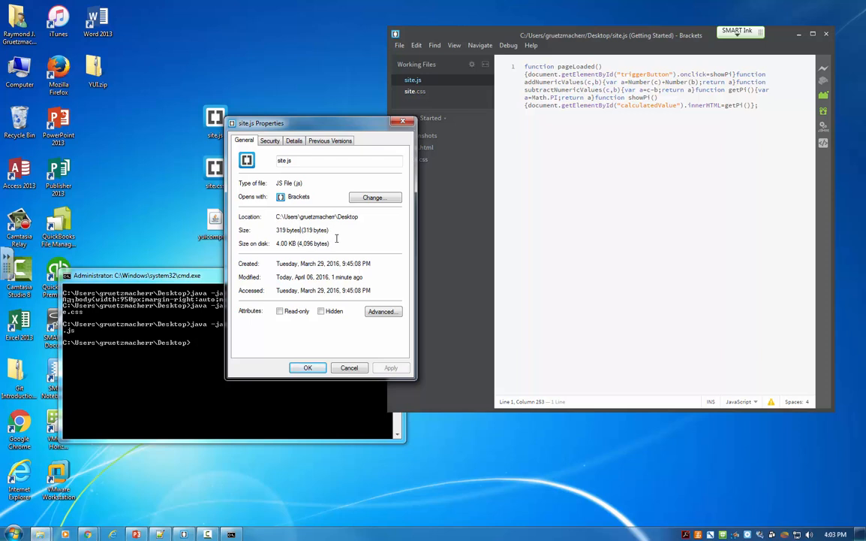
mouse_move(347, 234)
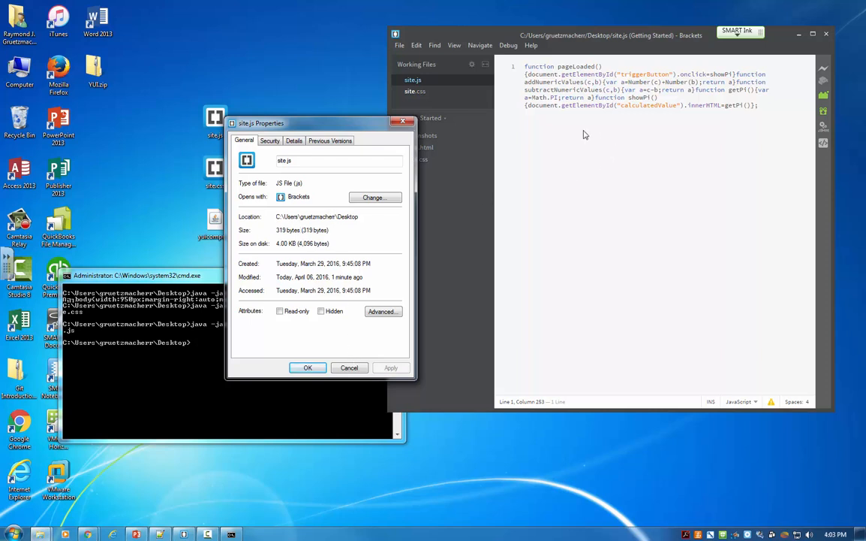
mouse_move(356, 350)
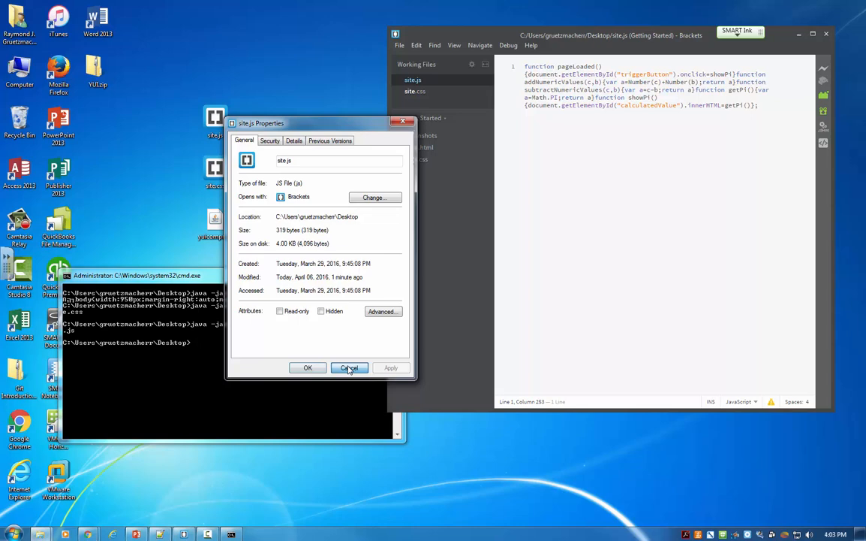
click(349, 367)
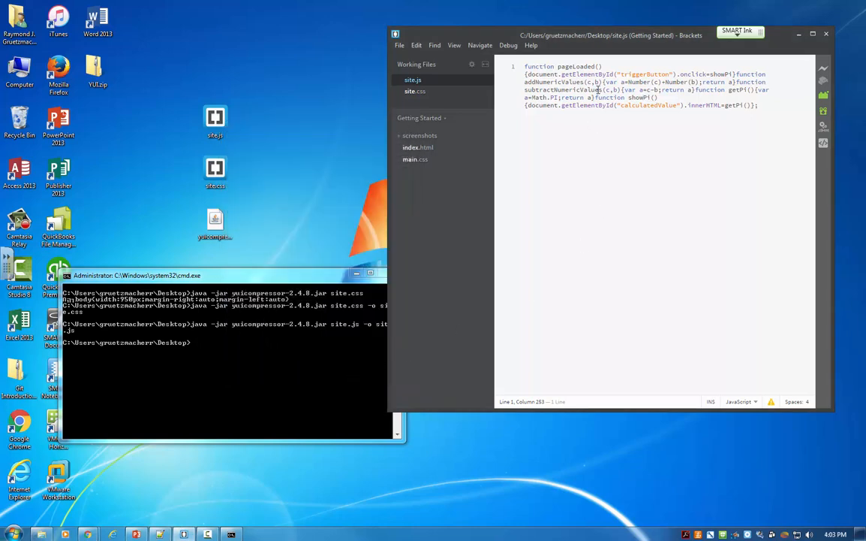